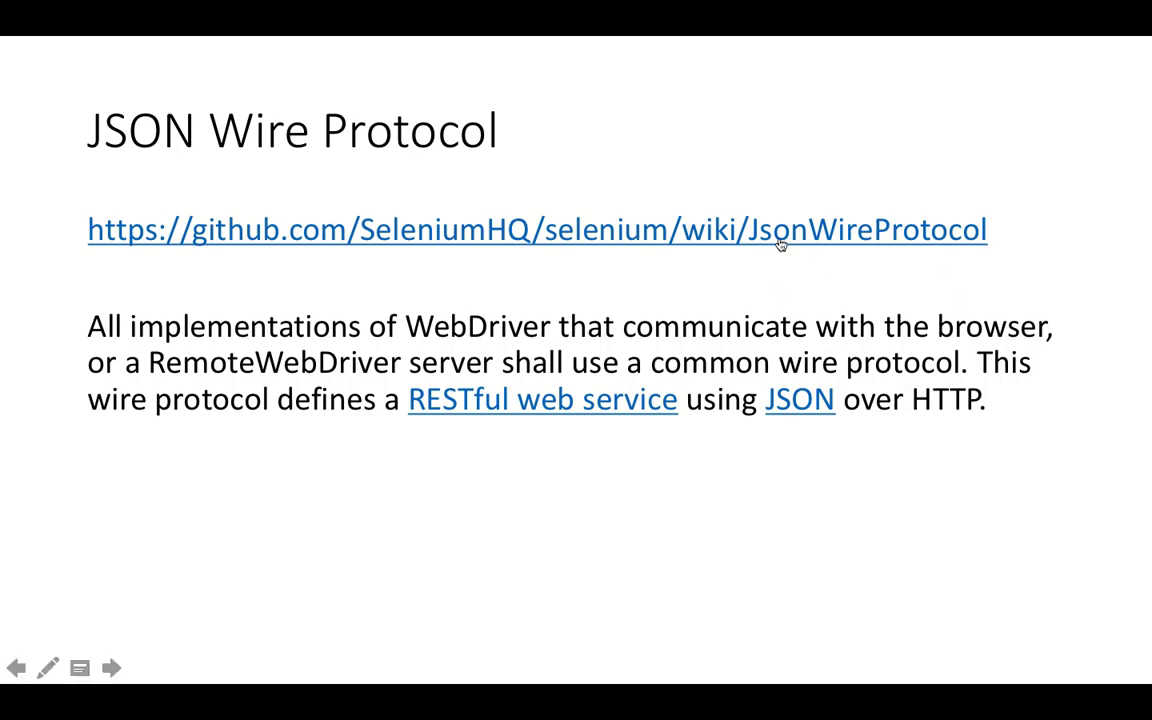
- Follow the slide's JsonWireProtocol hyperlink to land on the SeleniumHQ GitHub organisation page
click(536, 228)
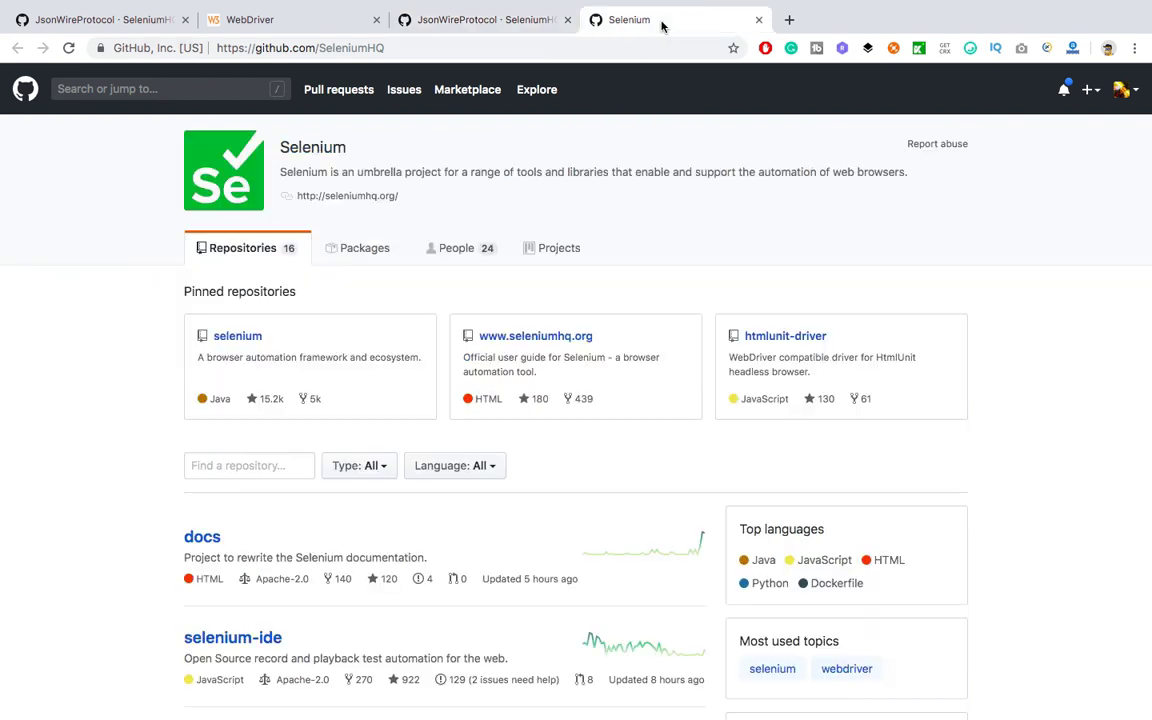
- Open the pinned selenium repository's JsonWireProtocol wiki and read its introduction
click(236, 336)
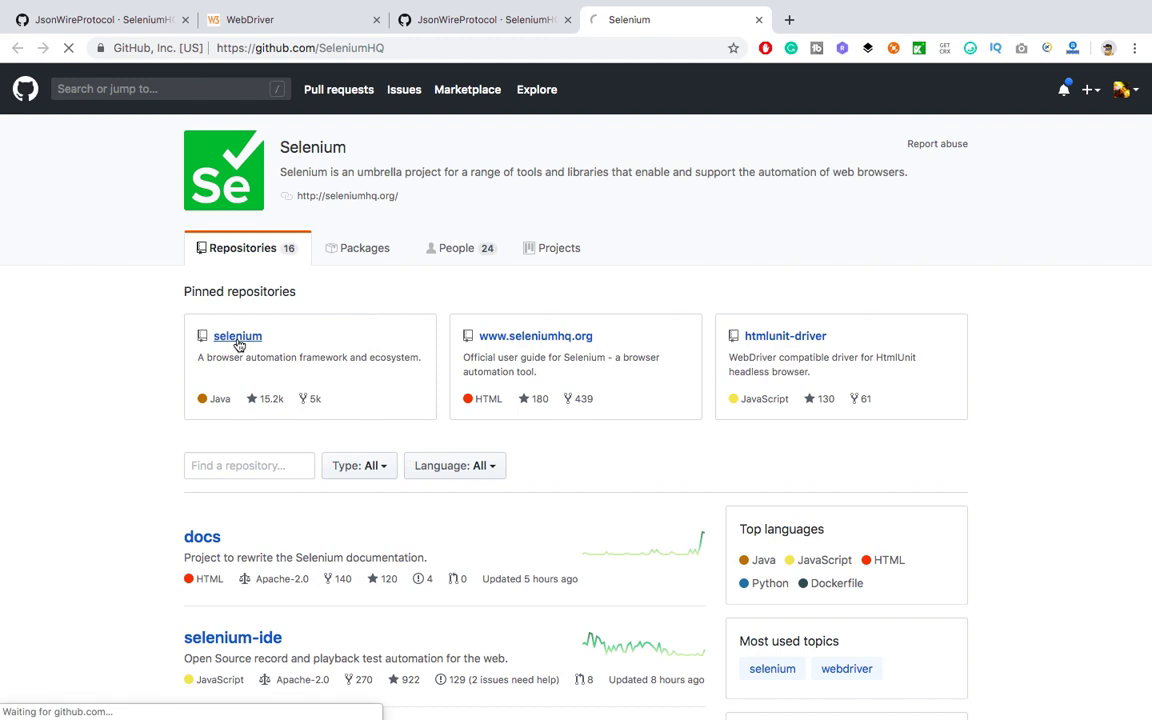
click(236, 336)
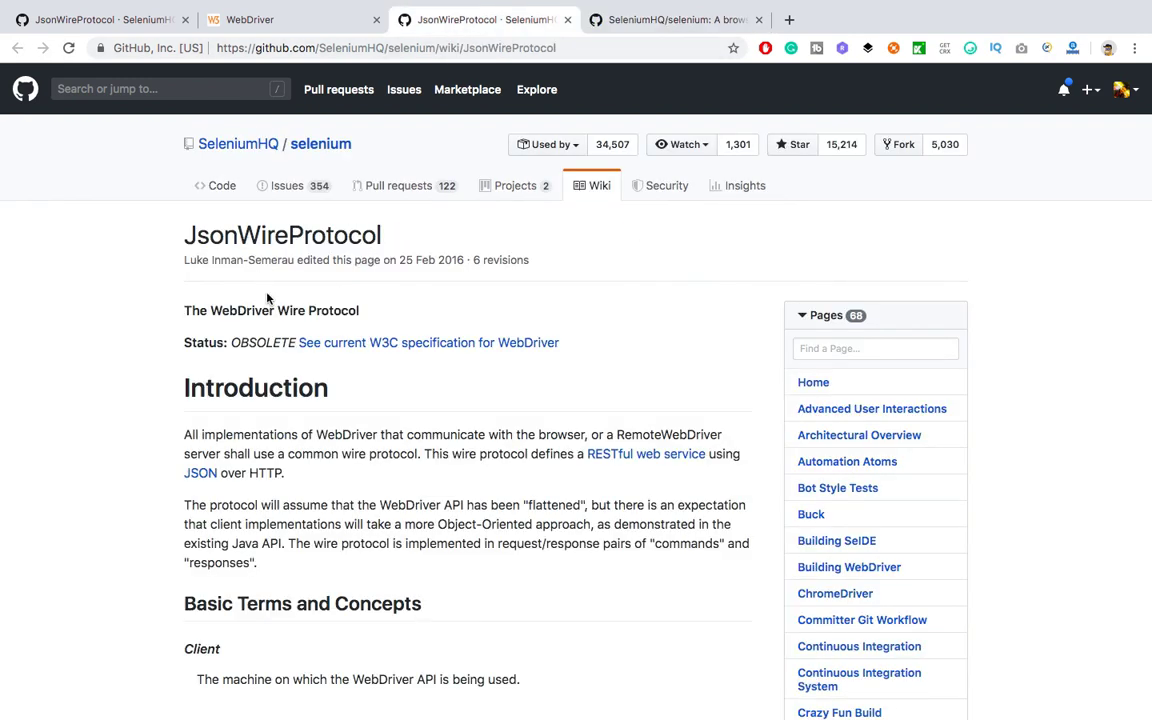
scroll(down, 3)
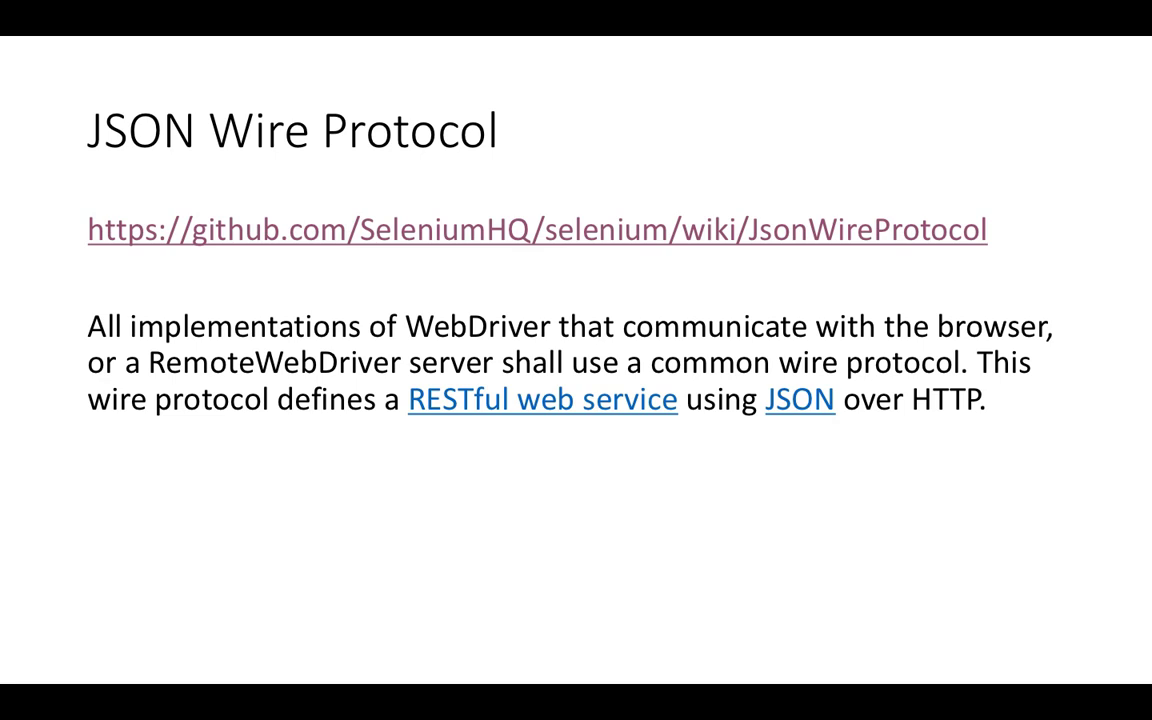
- Follow the slide's wiki hyperlink again to return to the JsonWireProtocol page at Basic Terms and Concepts
click(536, 228)
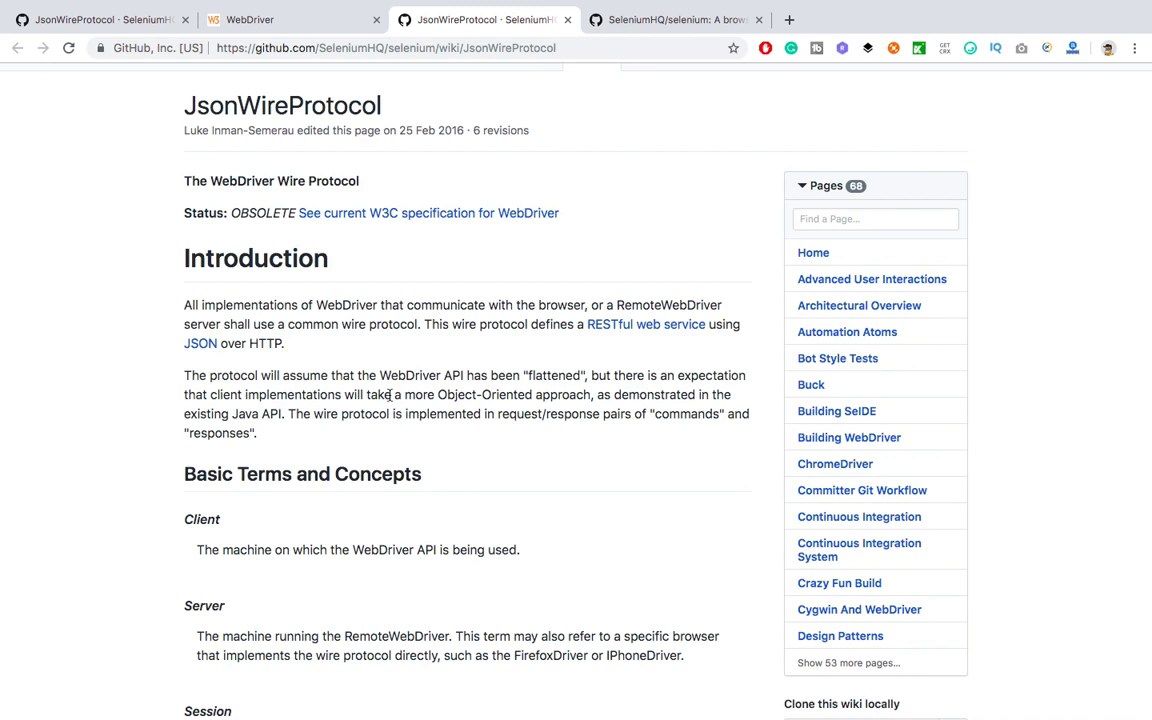
- Scroll the wiki past Commands, Responses and status codes to the Command Reference summary table
scroll(down, 3)
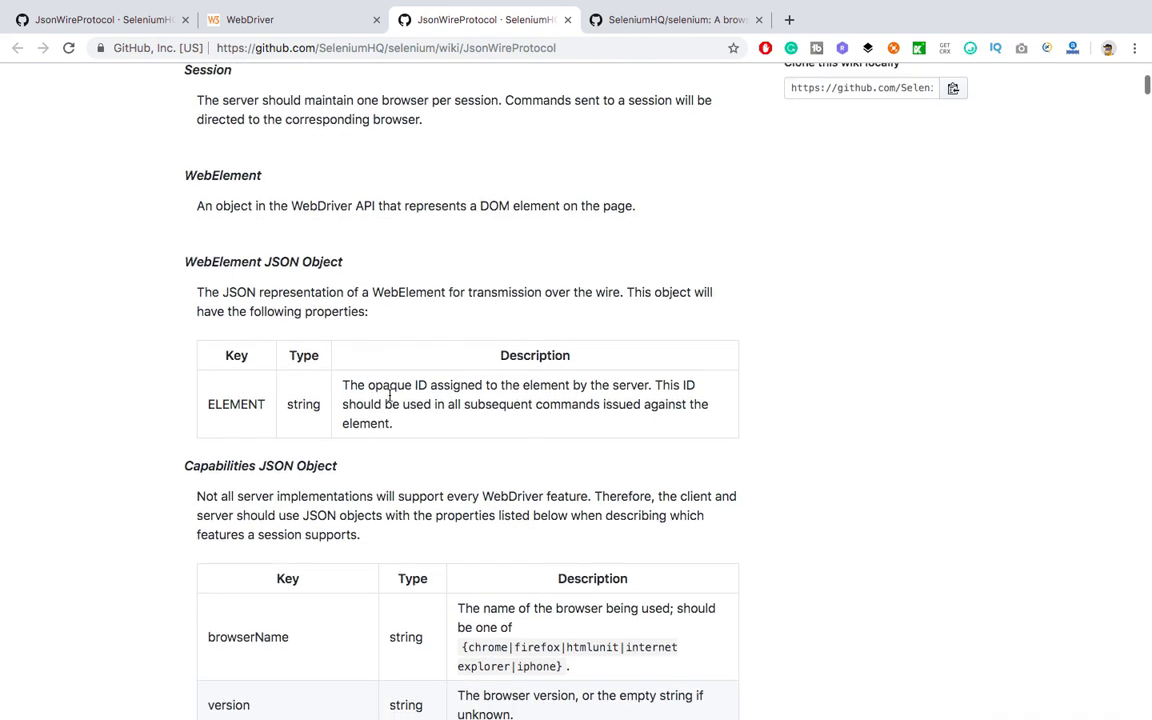
scroll(down, 3)
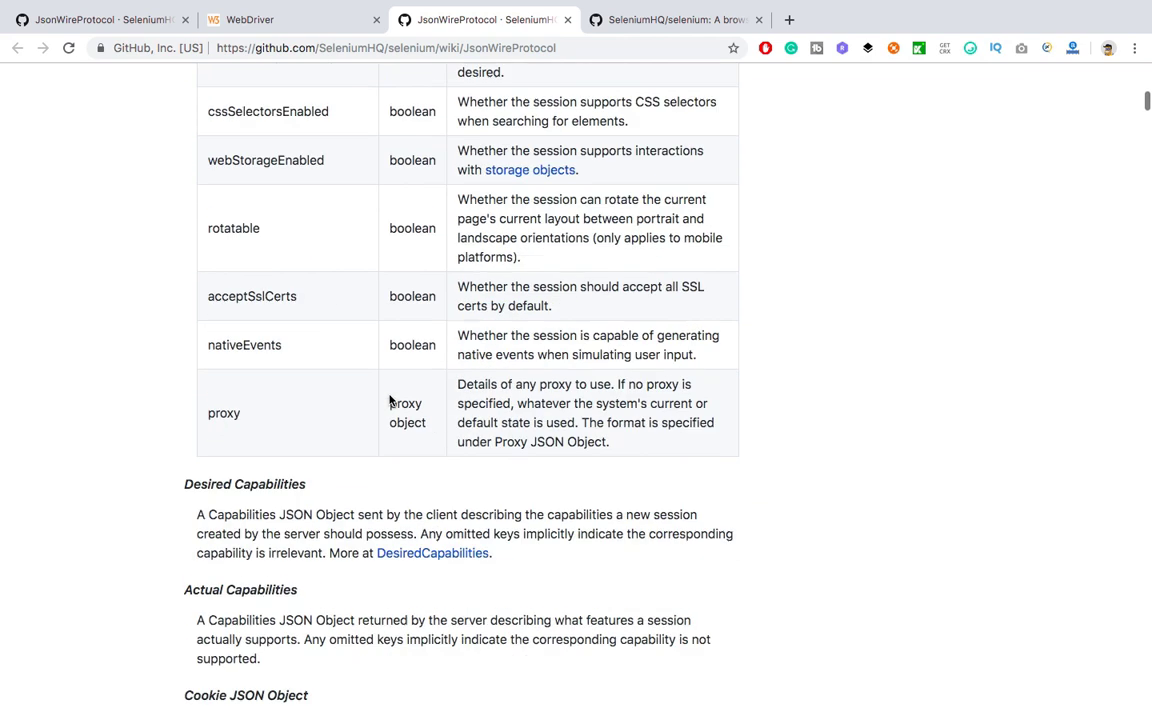
scroll(down, 3)
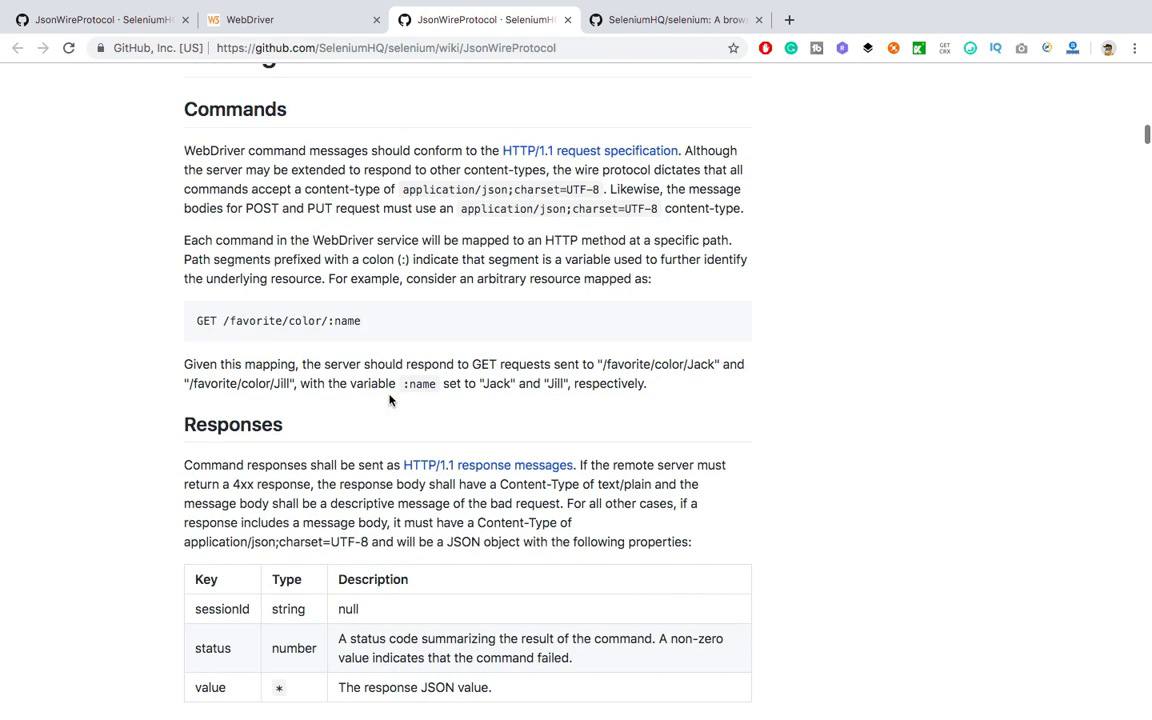
scroll(down, 3)
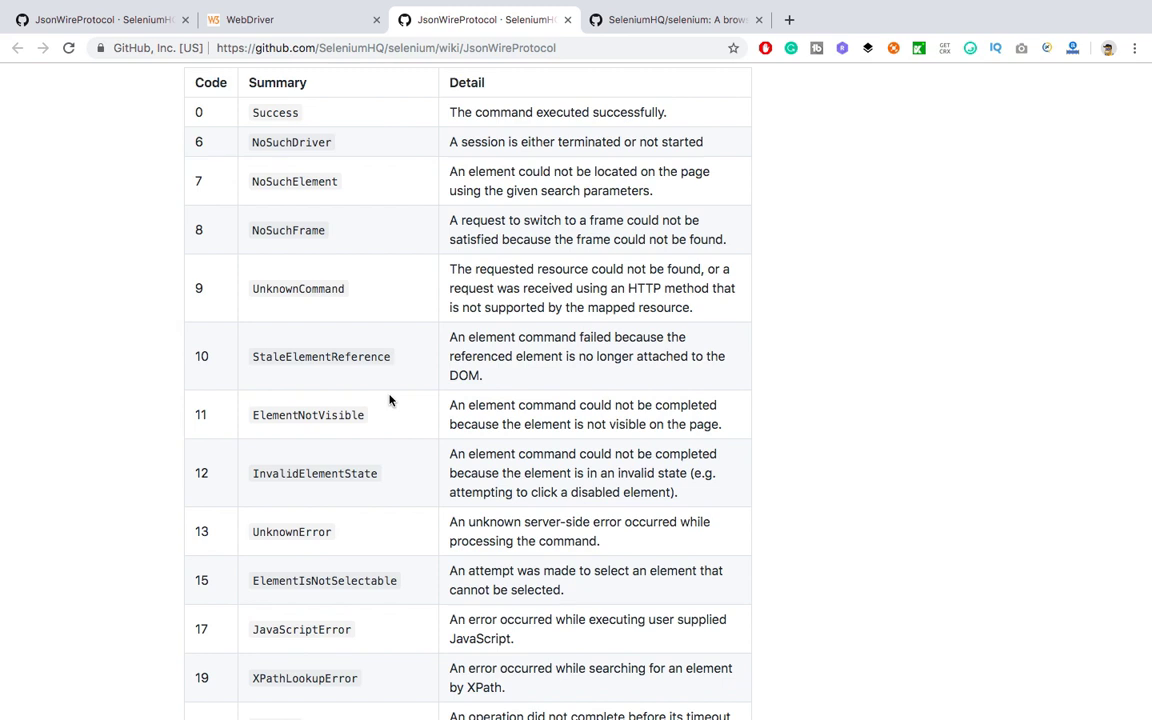
scroll(down, 3)
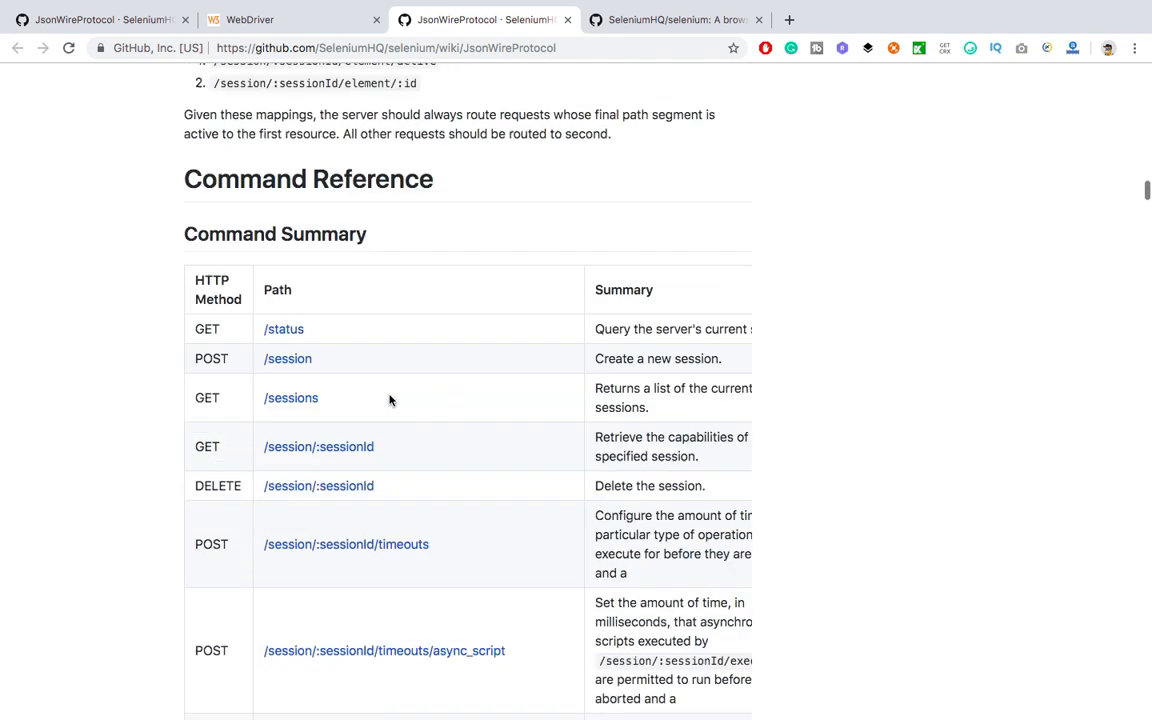
scroll(down, 3)
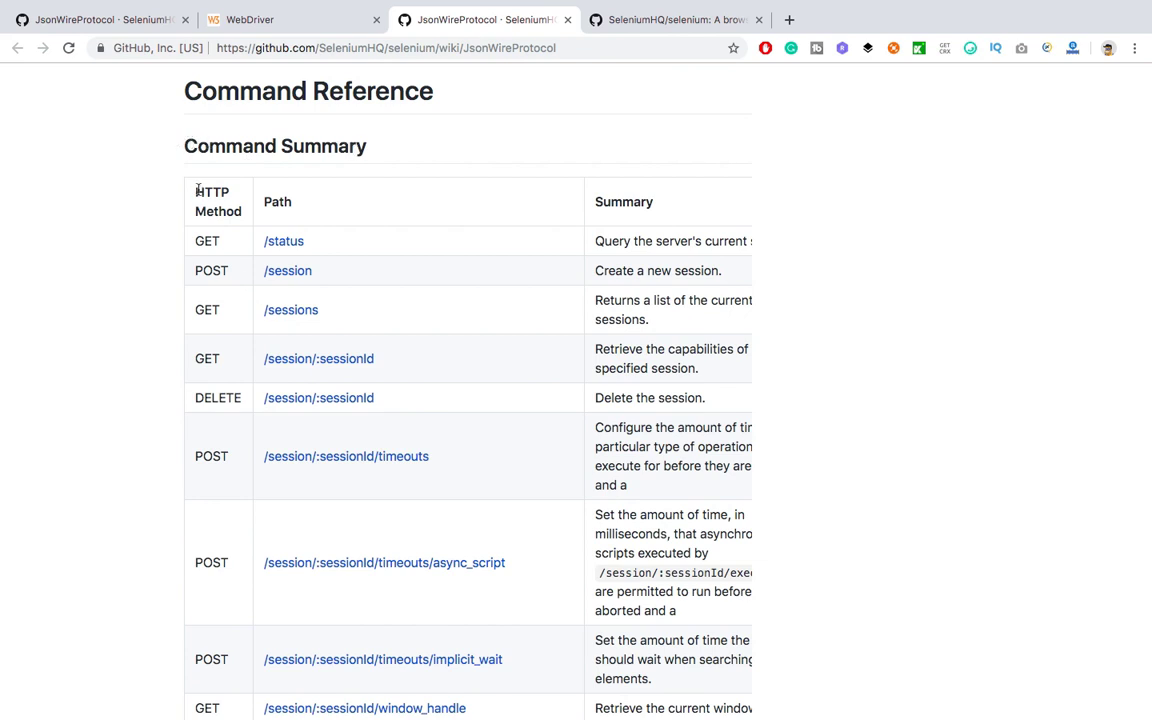
mouse_move(244, 228)
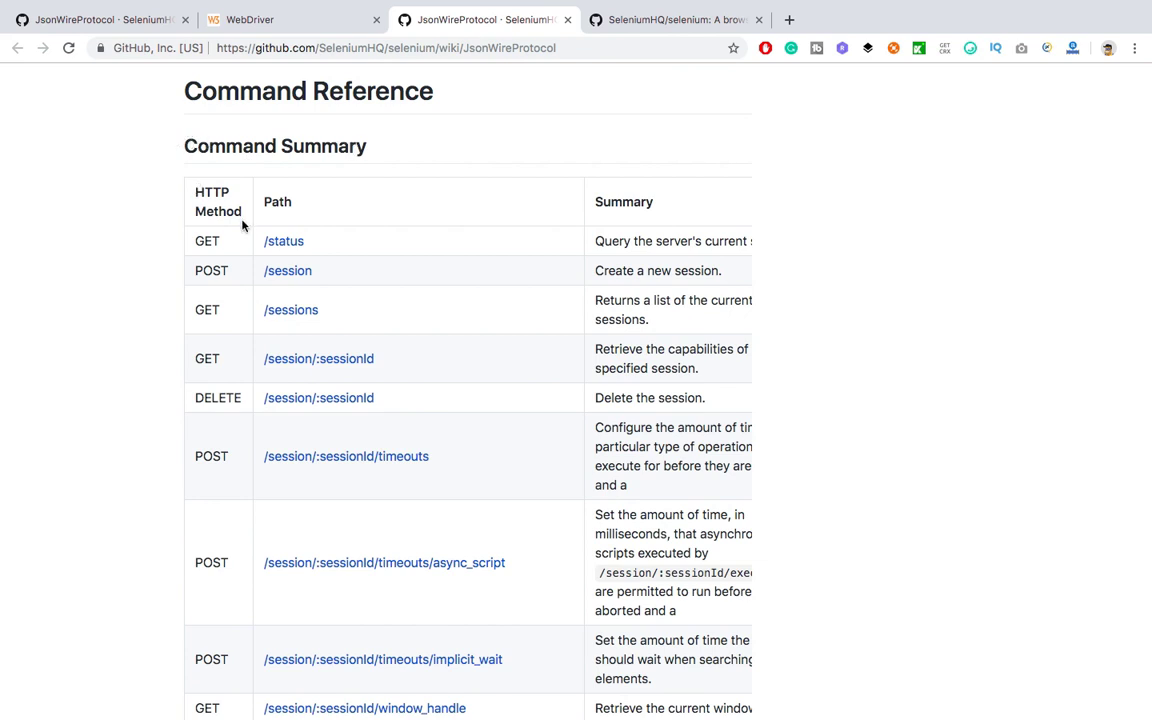
double_click(216, 200)
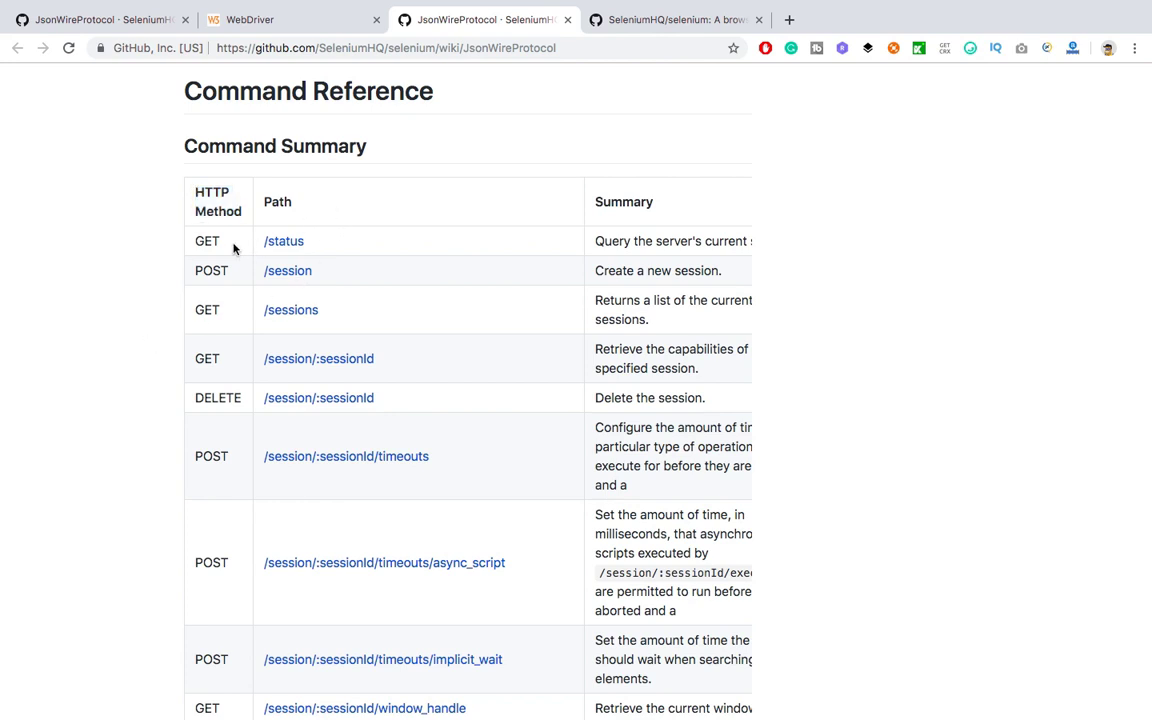
mouse_move(318, 358)
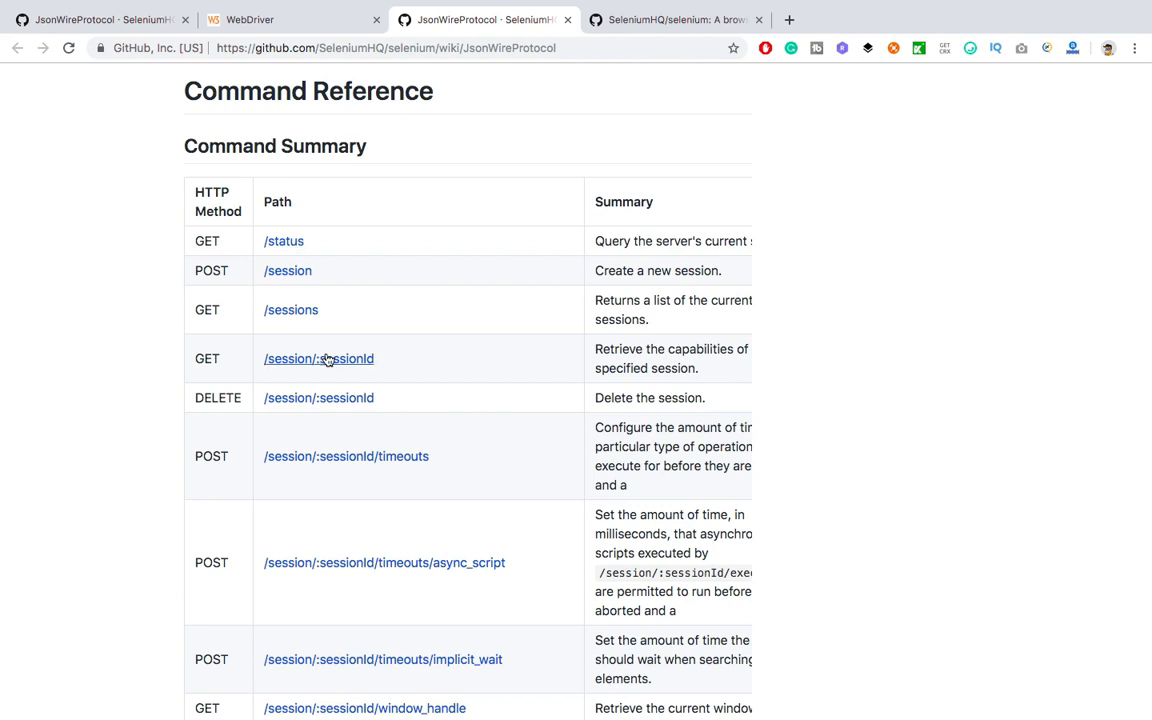
mouse_move(378, 248)
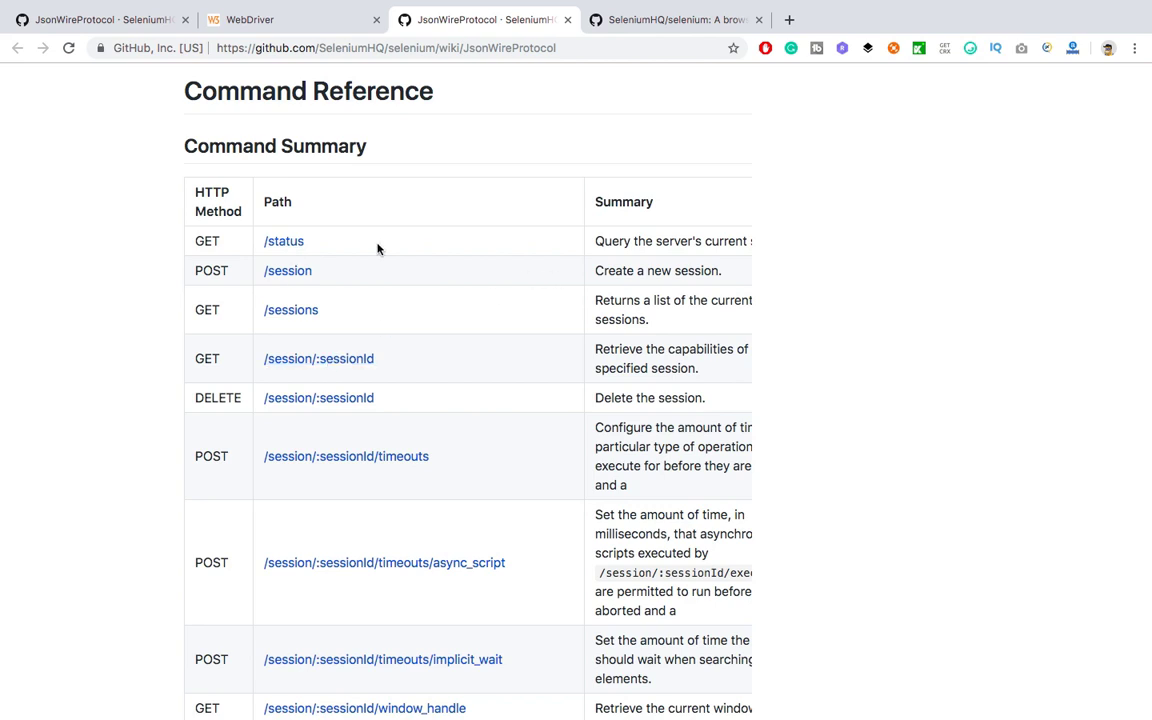
mouse_move(624, 264)
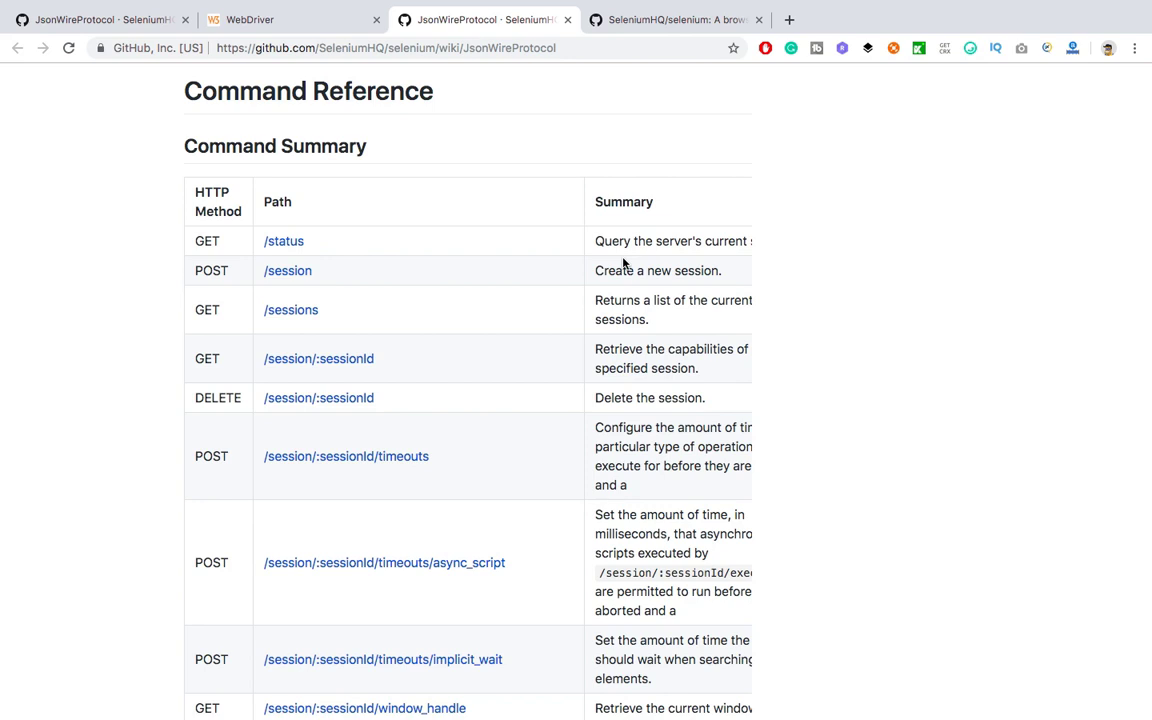
mouse_move(434, 276)
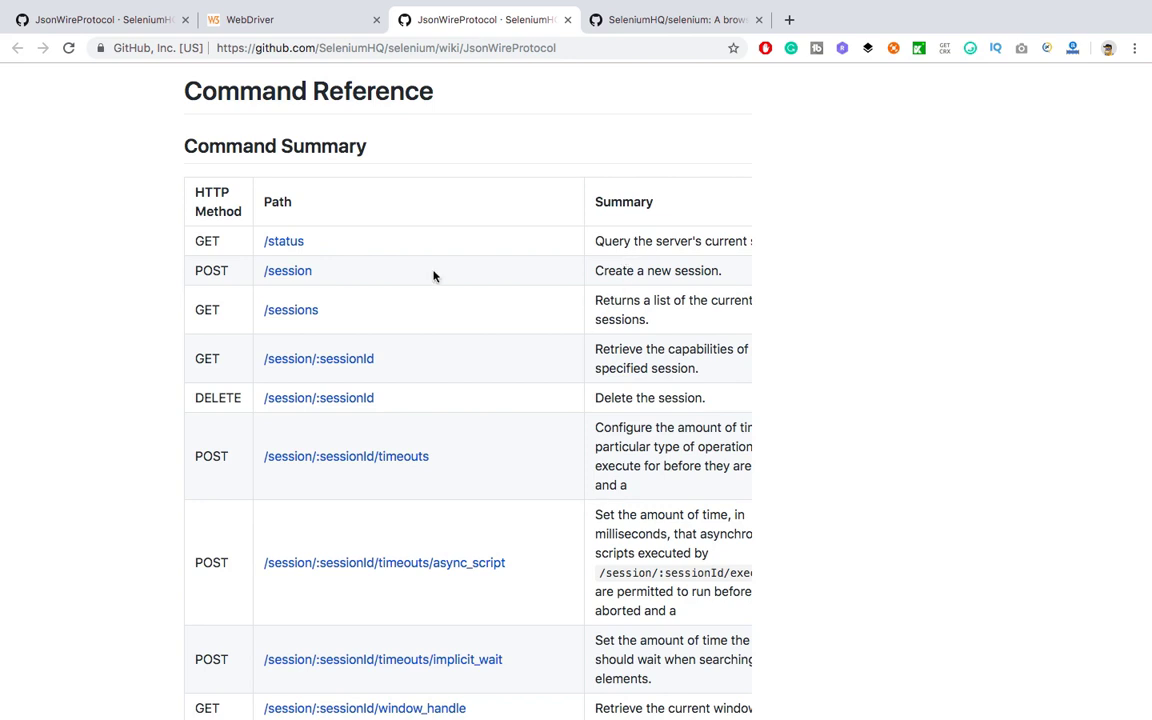
mouse_move(340, 278)
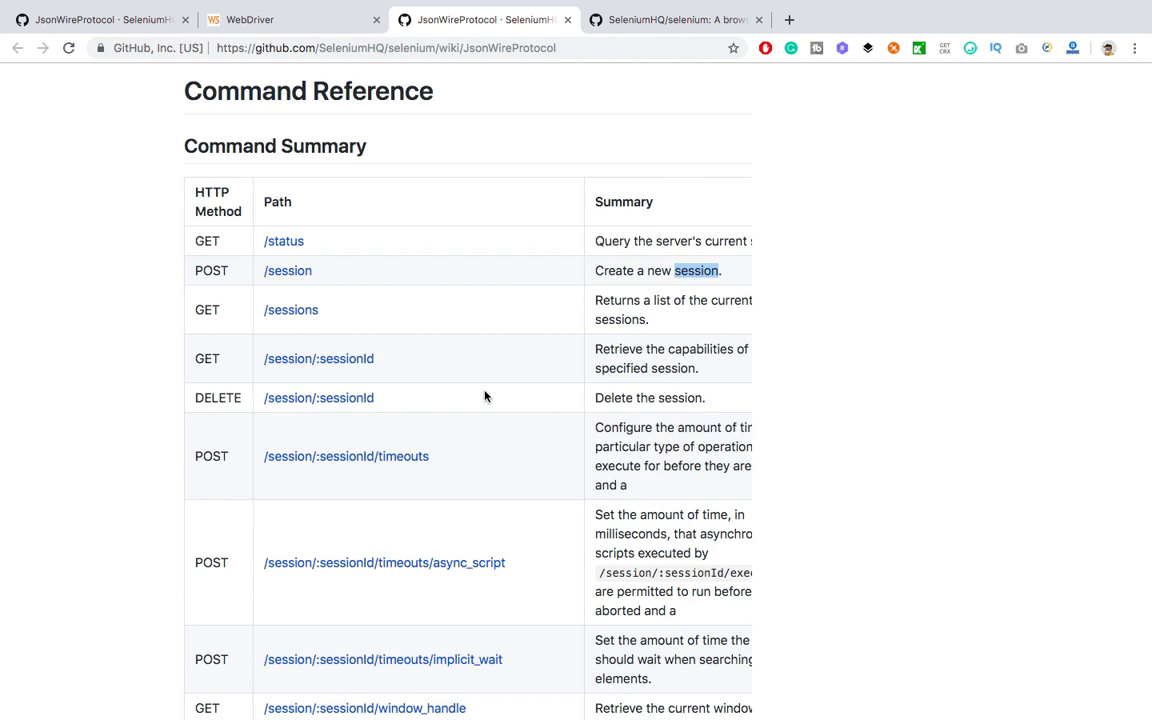
mouse_move(438, 404)
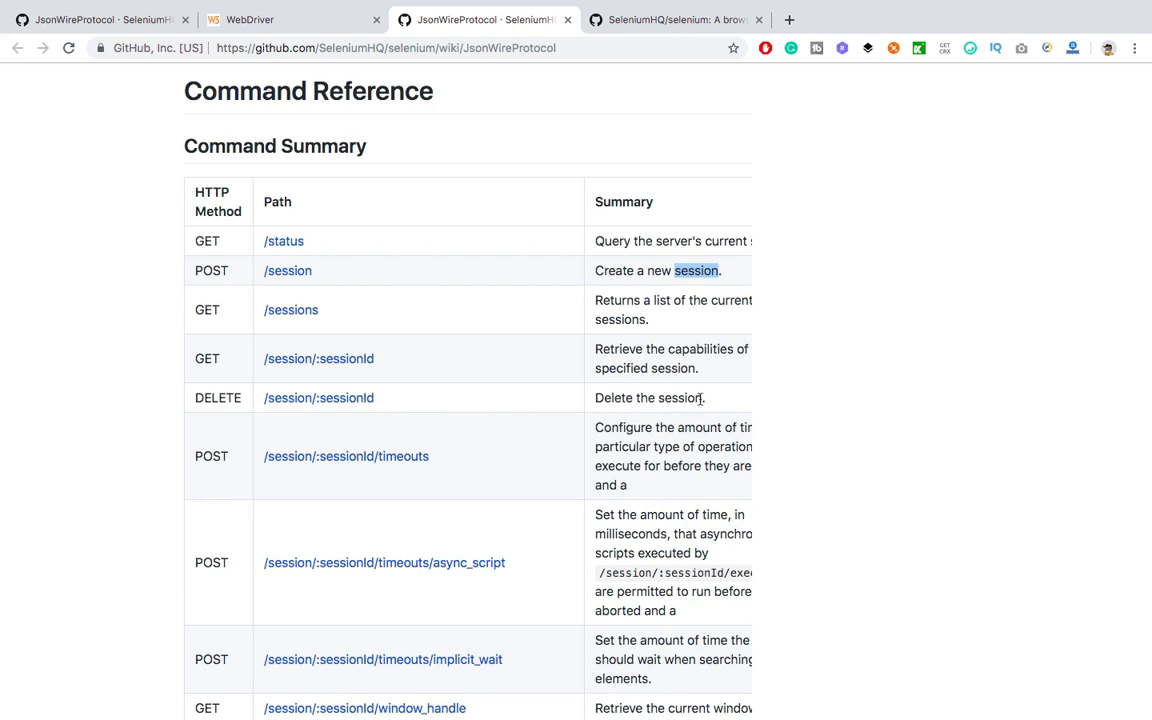
mouse_move(362, 408)
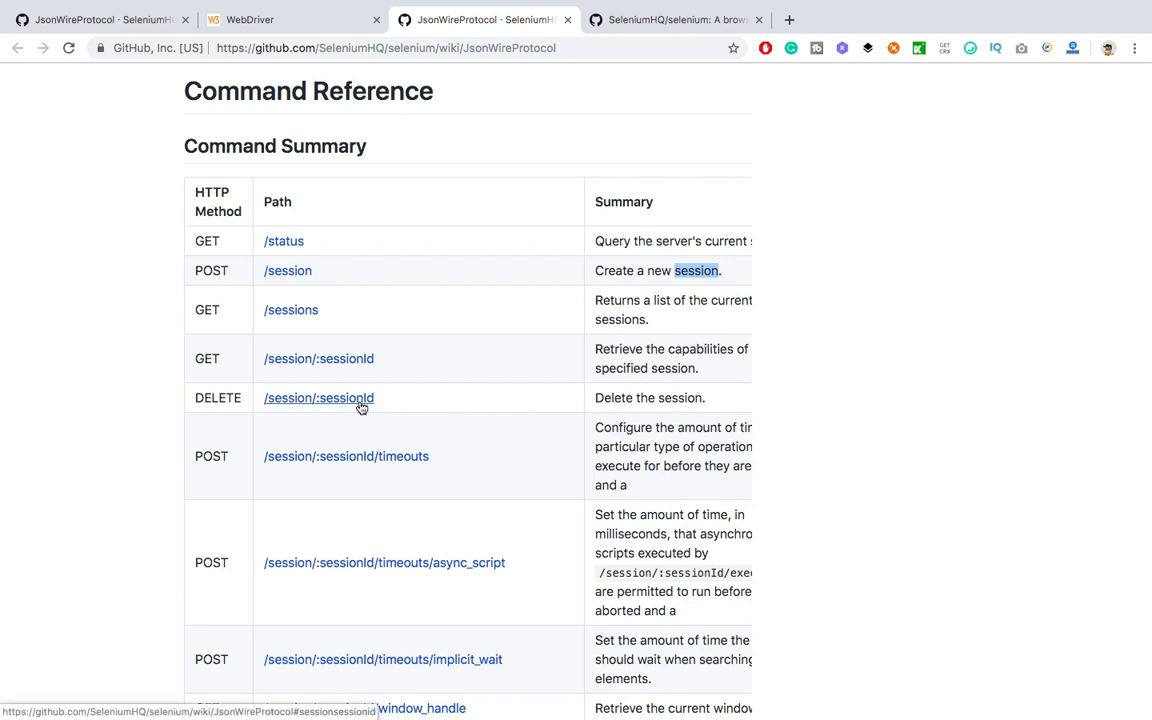
mouse_move(452, 396)
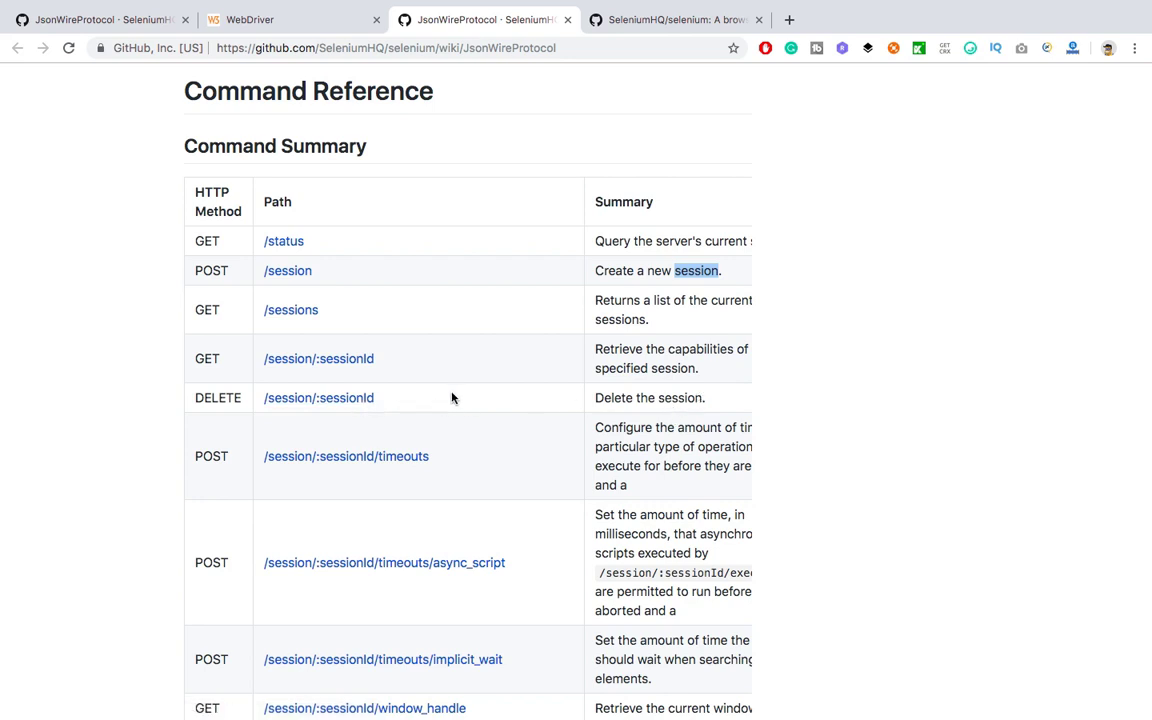
- Scroll the Command Summary through the session, cookie, page source and element command rows
scroll(down, 3)
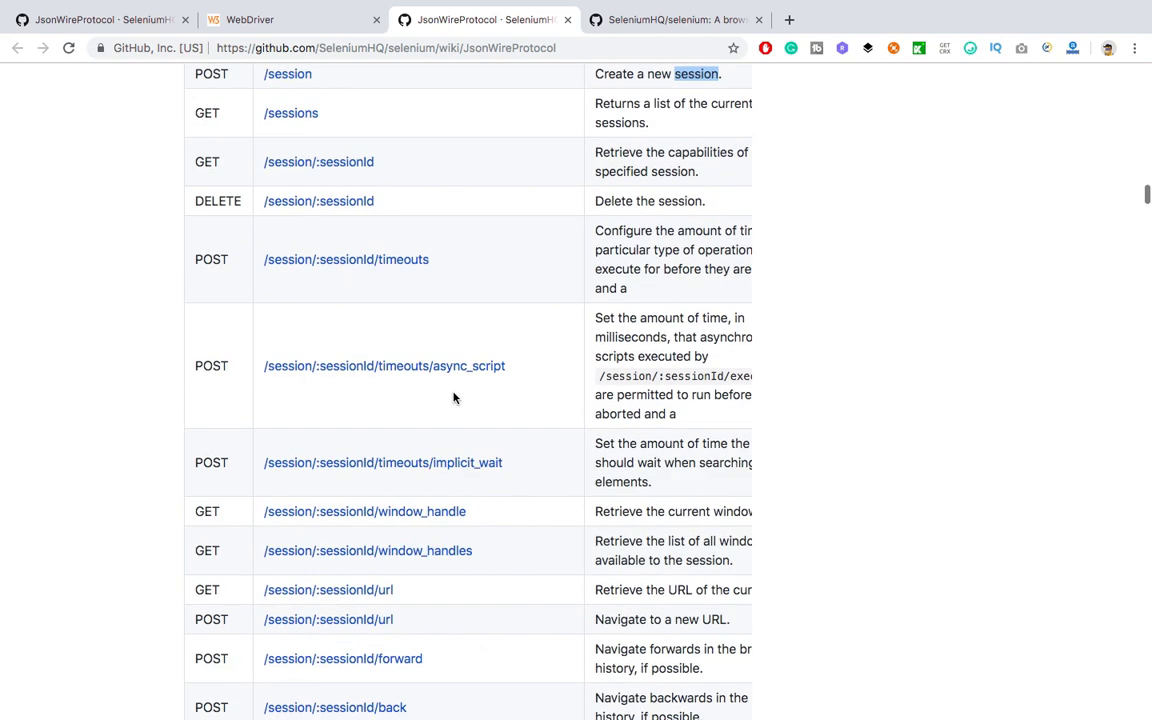
scroll(down, 3)
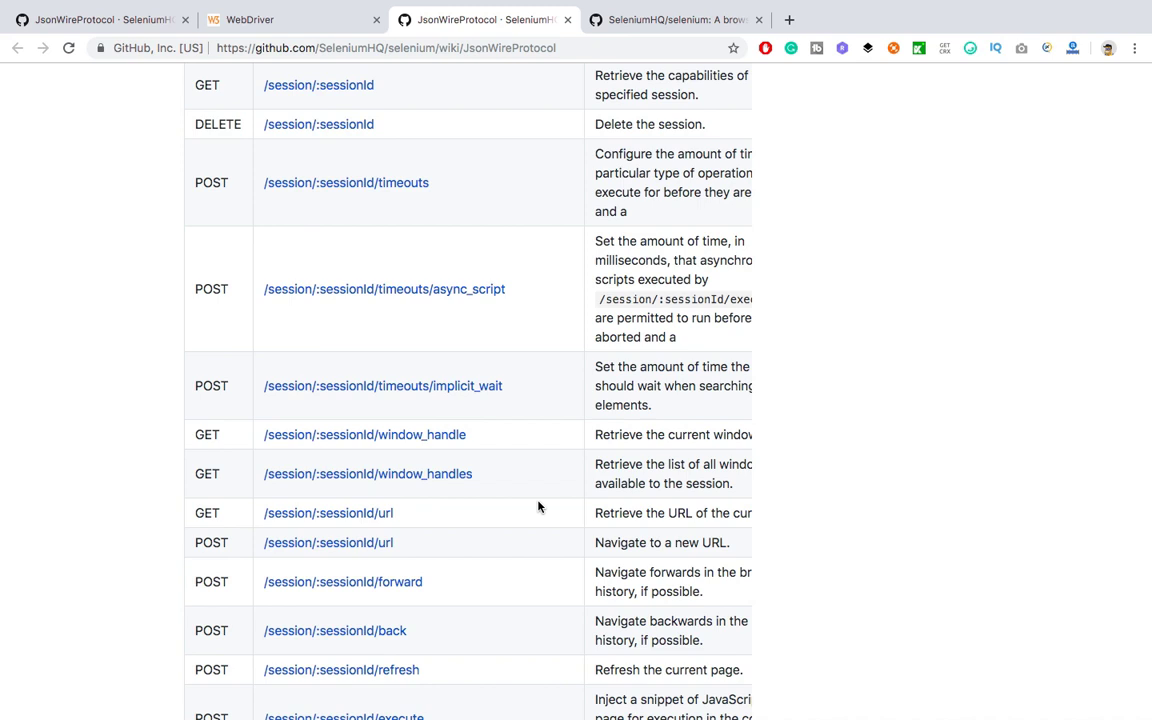
scroll(down, 3)
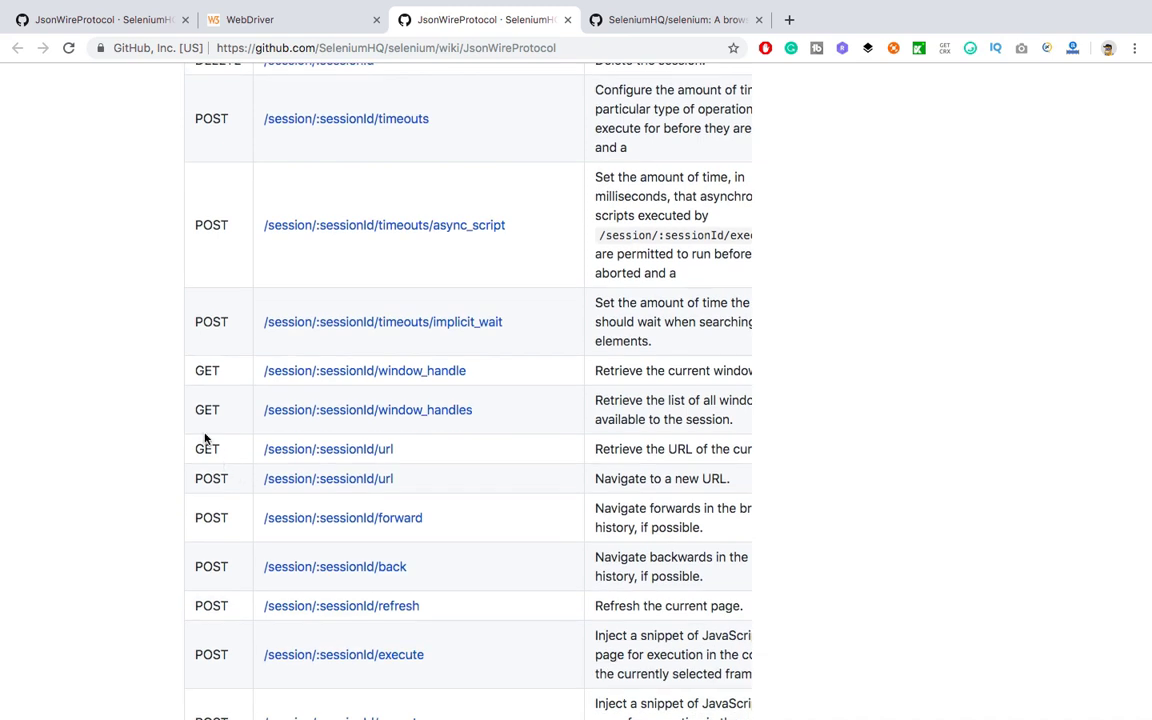
scroll(down, 3)
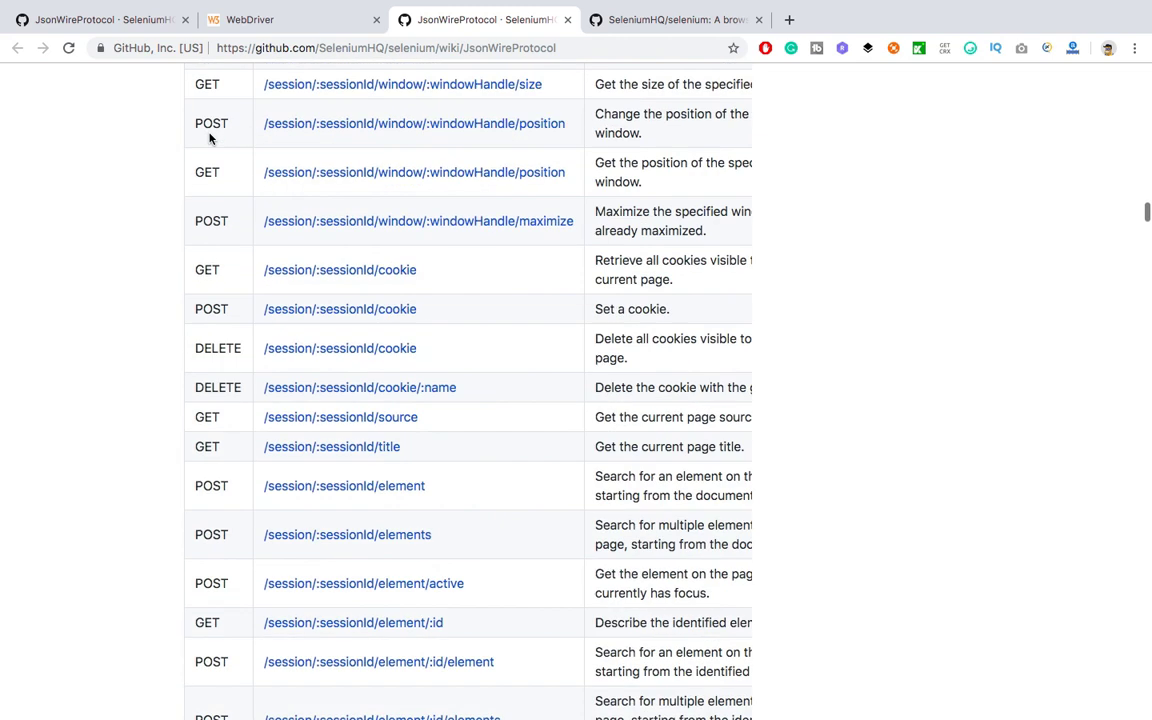
scroll(down, 3)
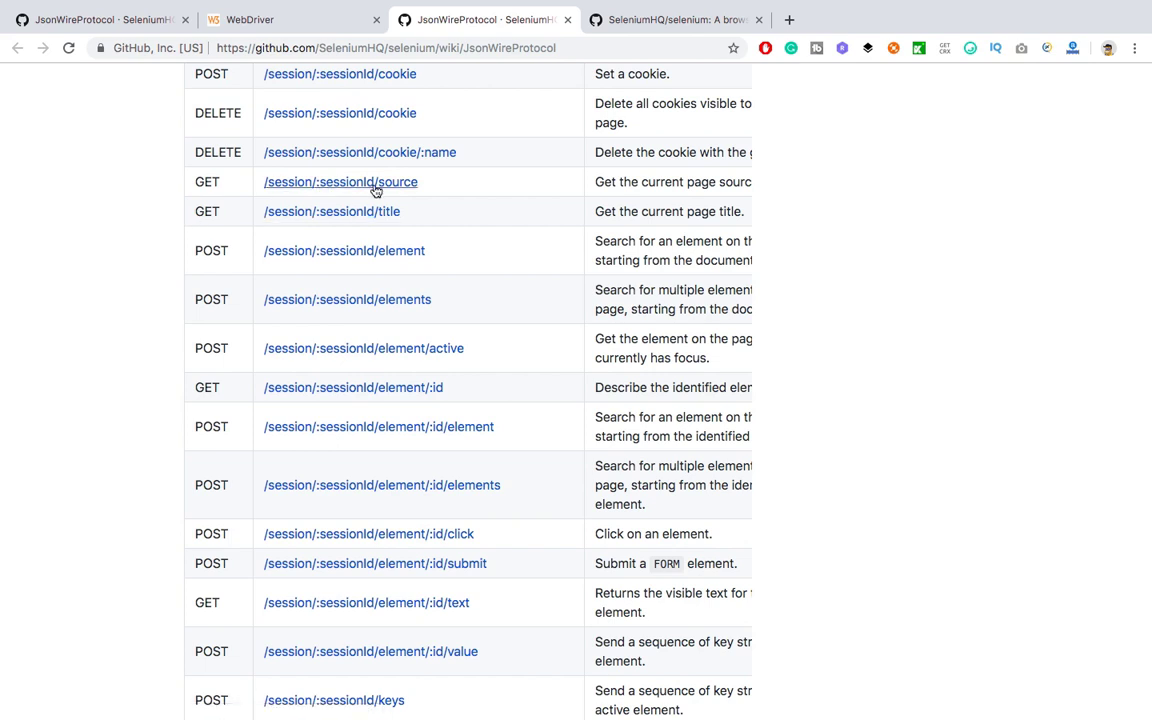
scroll(down, 3)
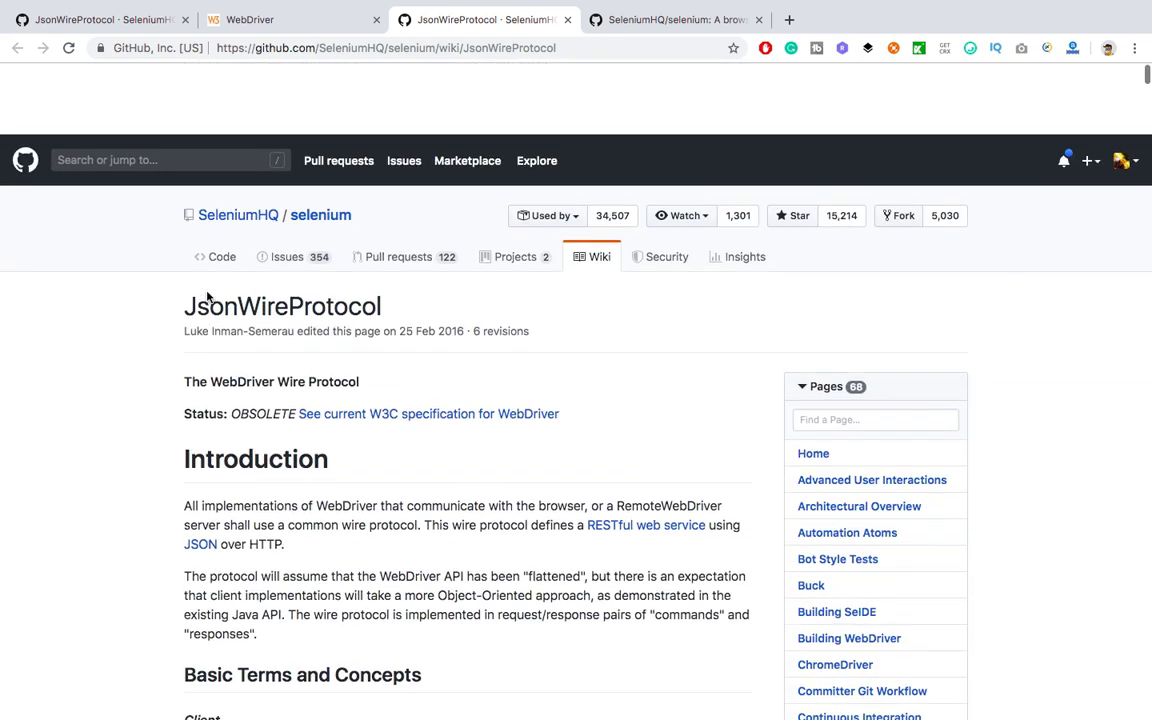
- Open the 'See current W3C specification for WebDriver' link in a new tab beside the wiki
scroll(down, 3)
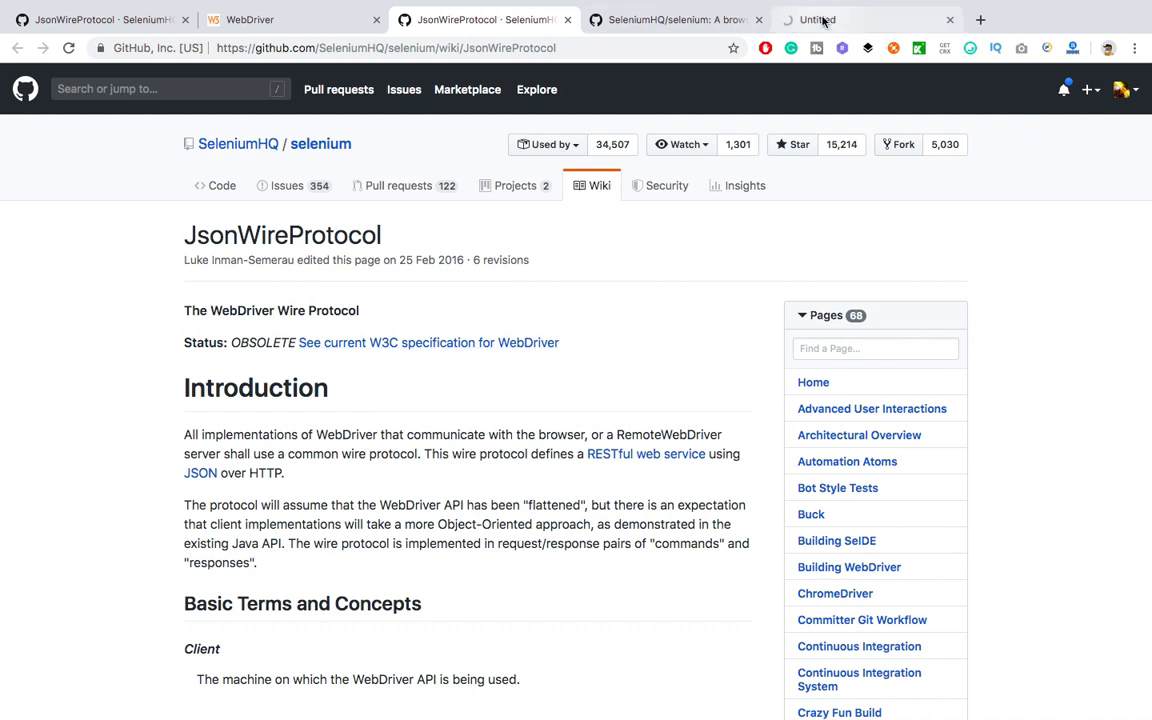
- Switch to the new tab showing the W3C WebDriver Living Document and its table of contents
click(864, 20)
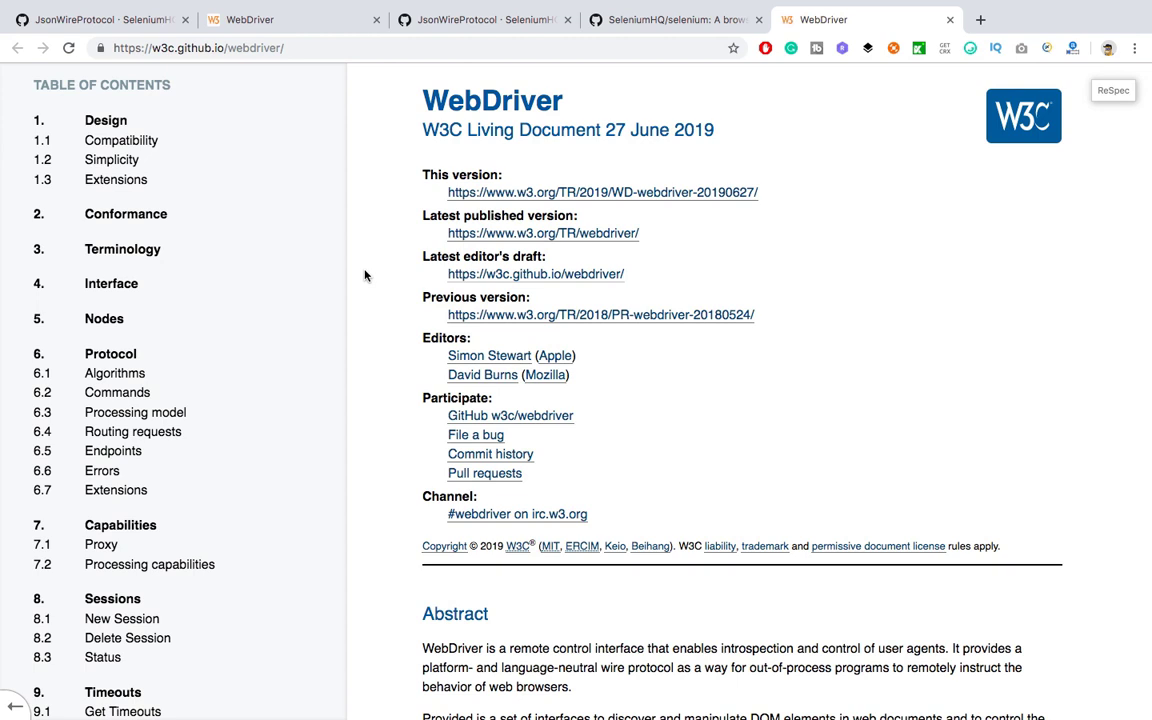
mouse_move(460, 248)
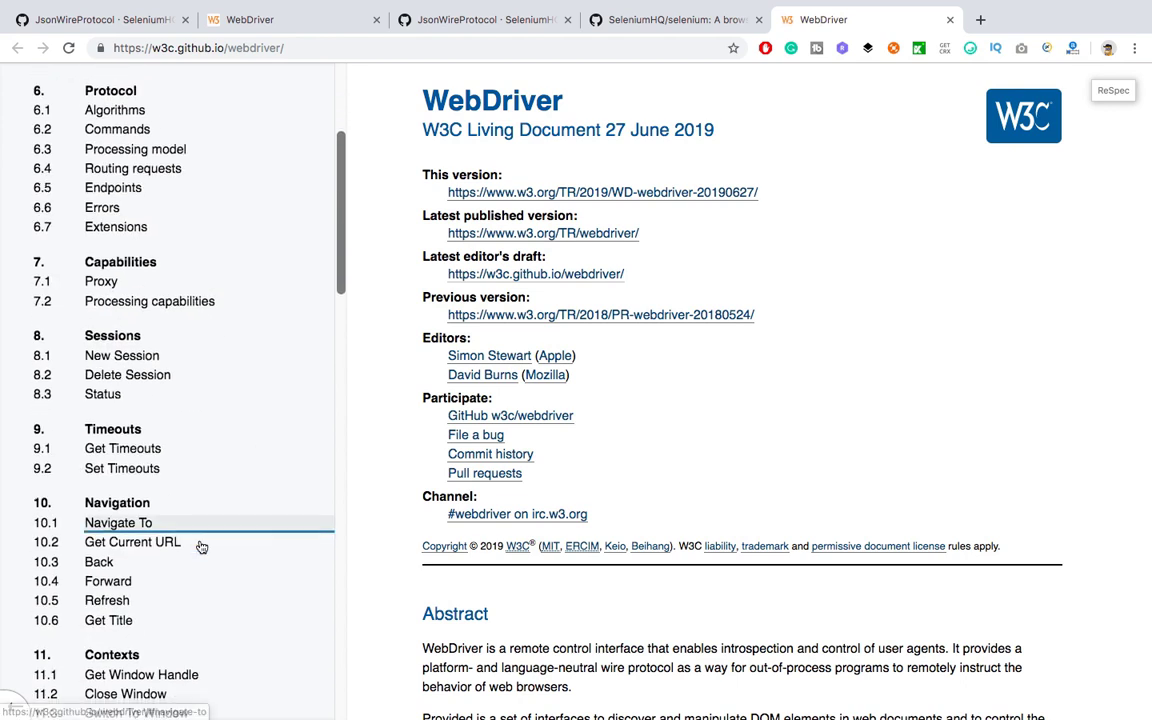
- Jump to the spec's Navigate To section and read down into the capabilities and proxy configuration rules
click(118, 522)
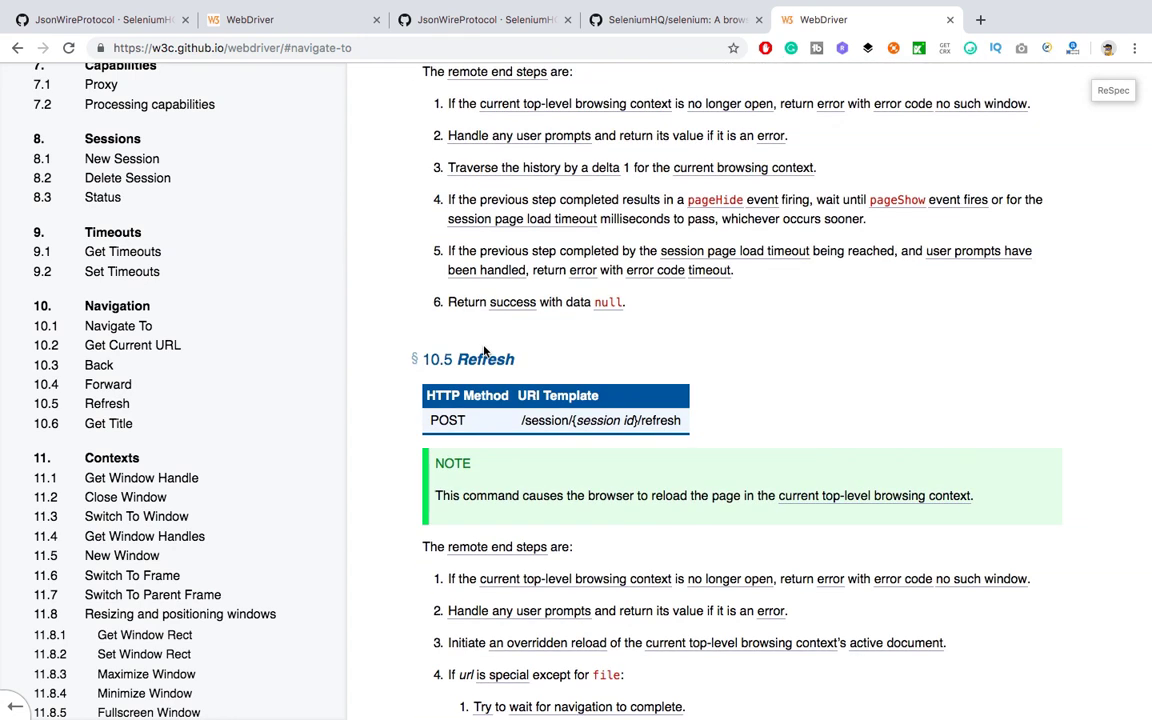
mouse_move(124, 360)
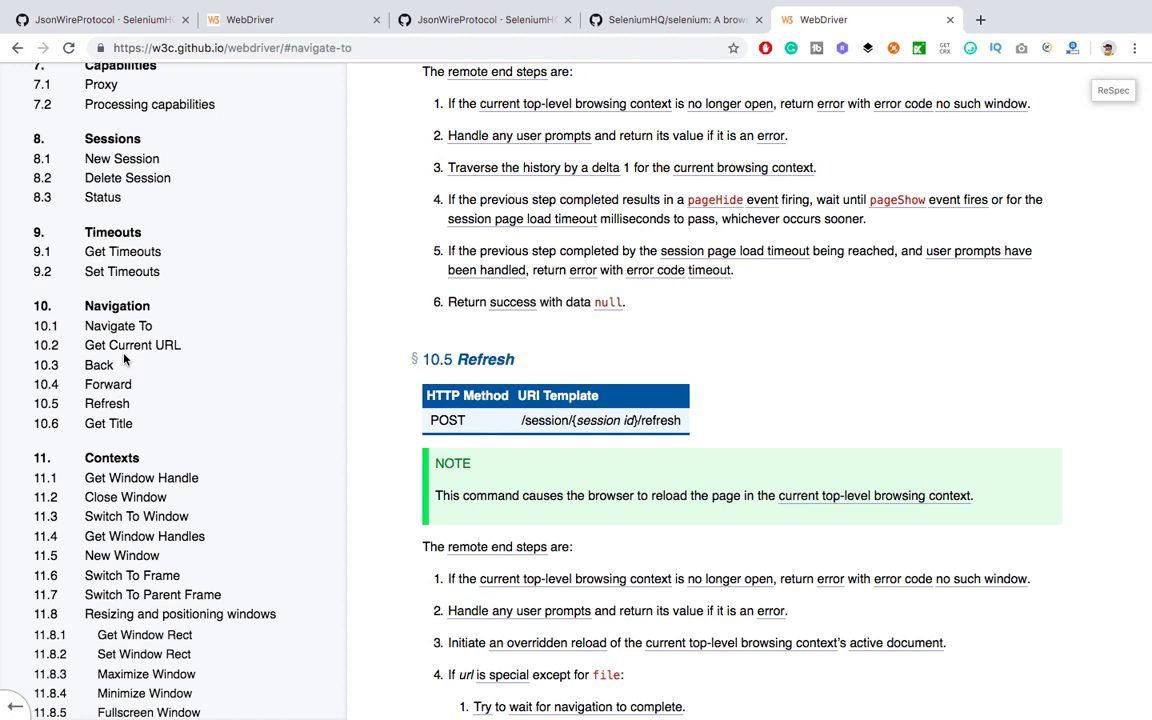
mouse_move(98, 364)
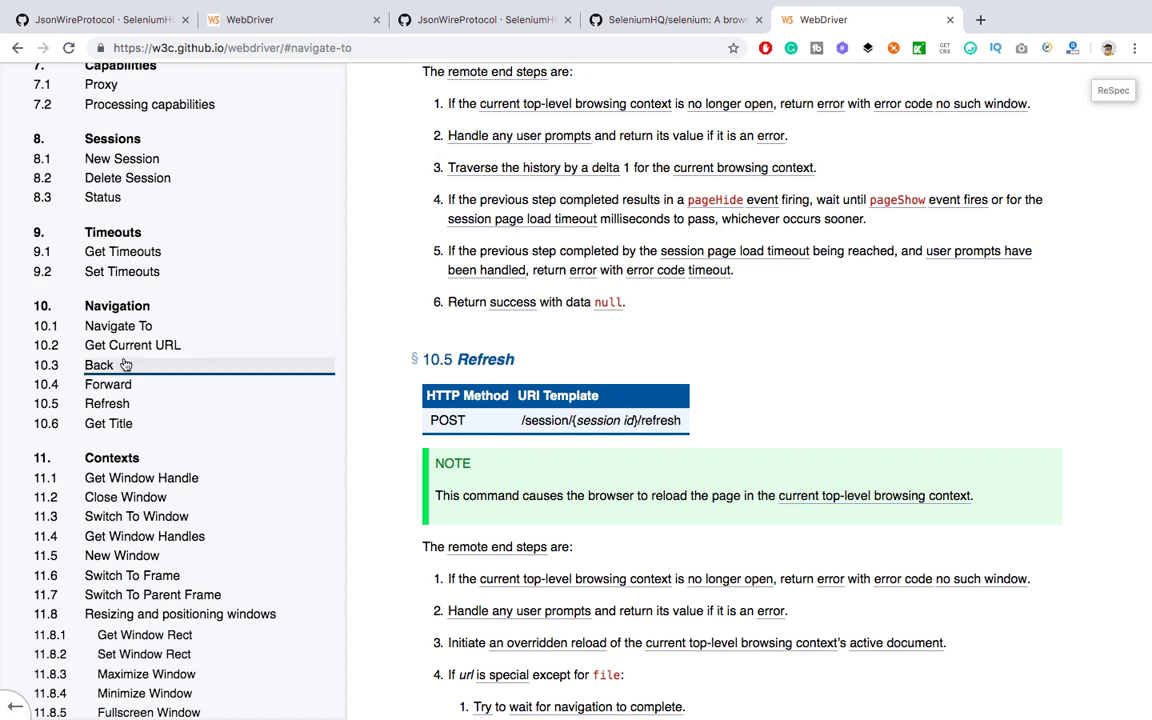
mouse_move(124, 496)
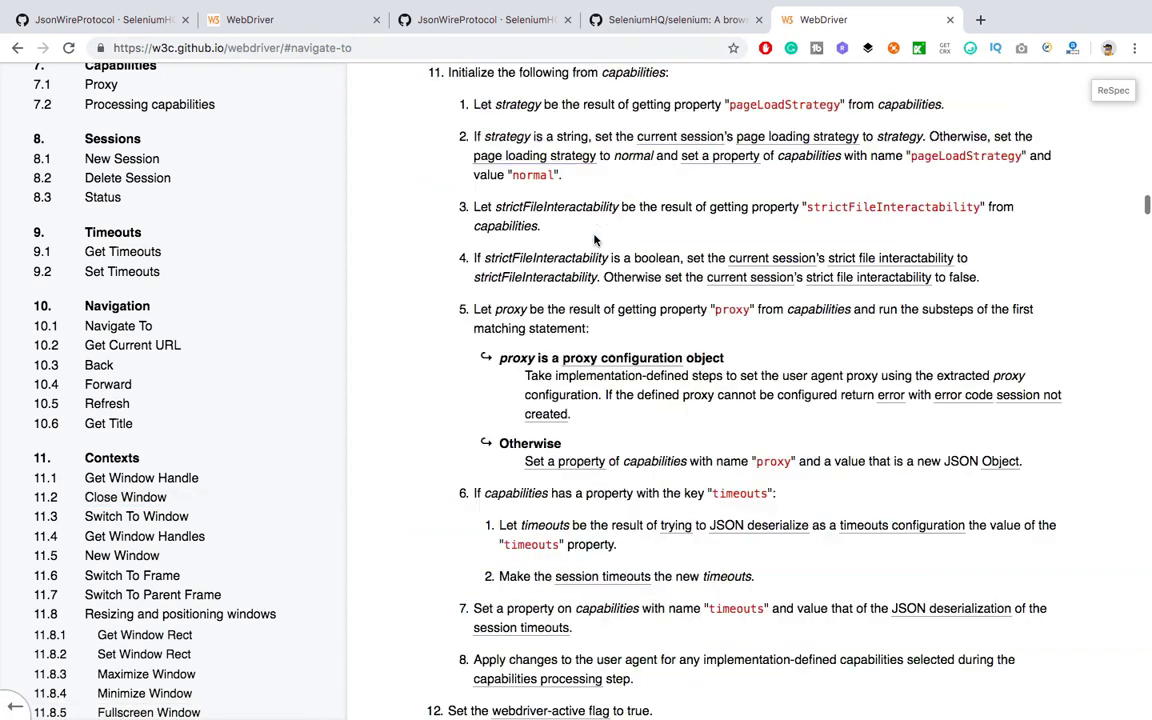
scroll(down, 3)
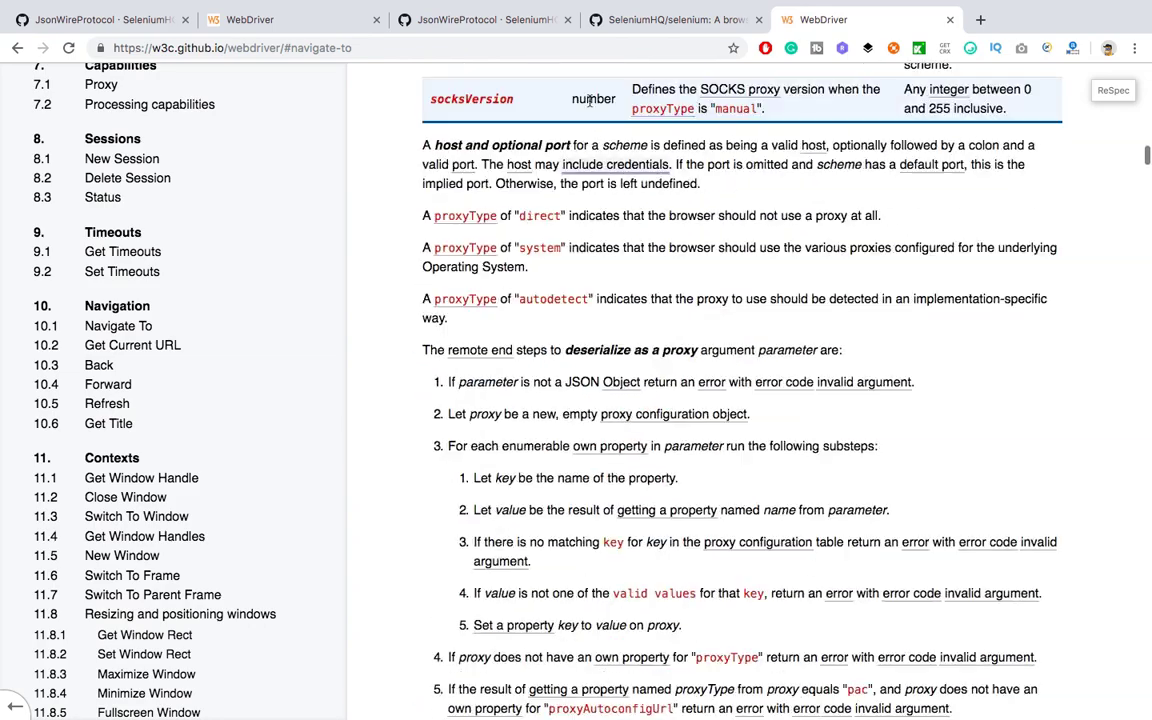
- Return to the JsonWireProtocol wiki tab and review its JSON Object tables
click(480, 20)
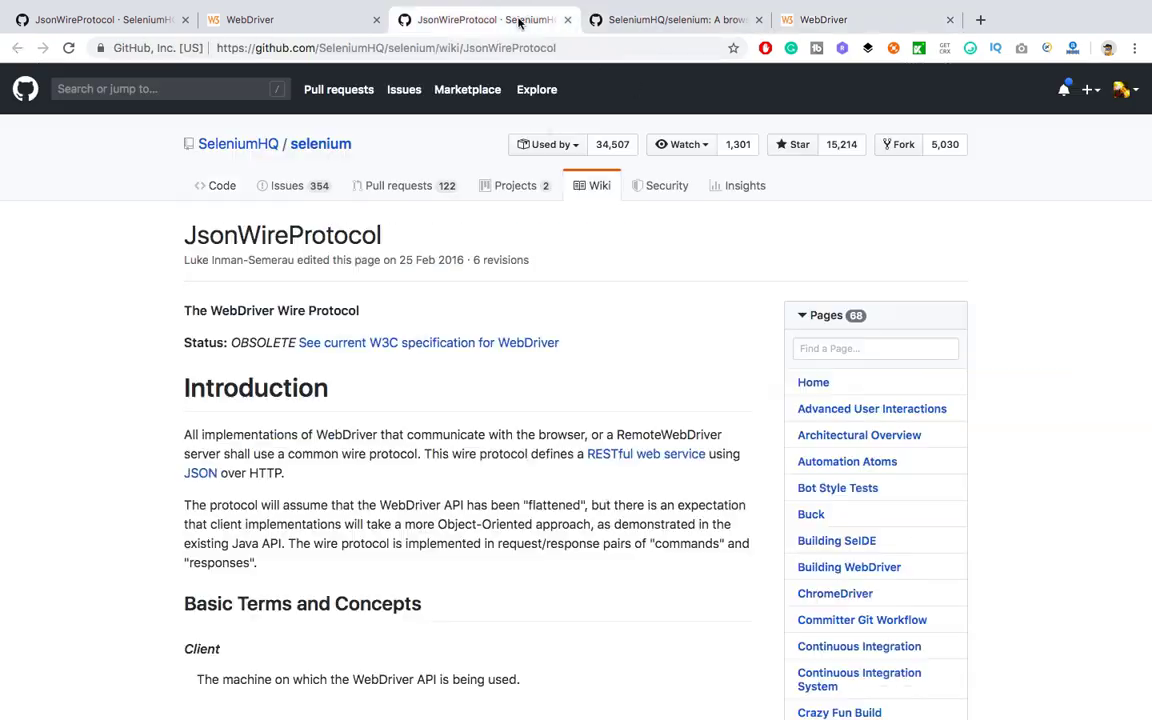
scroll(down, 3)
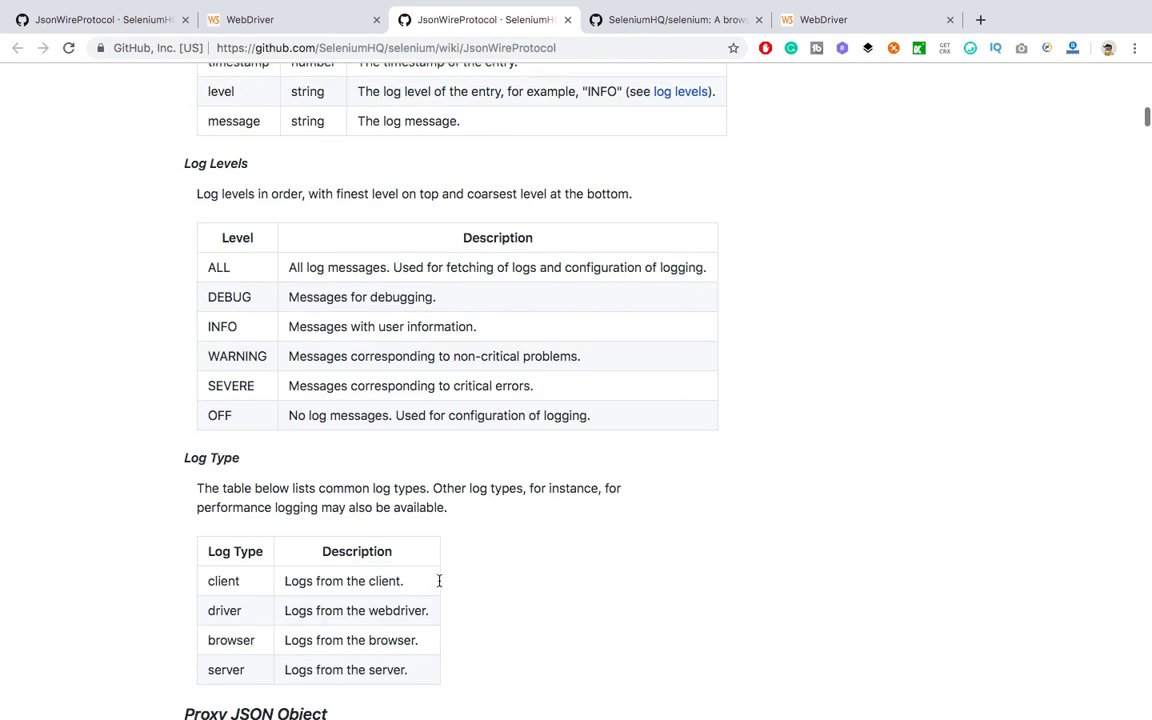
scroll(down, 3)
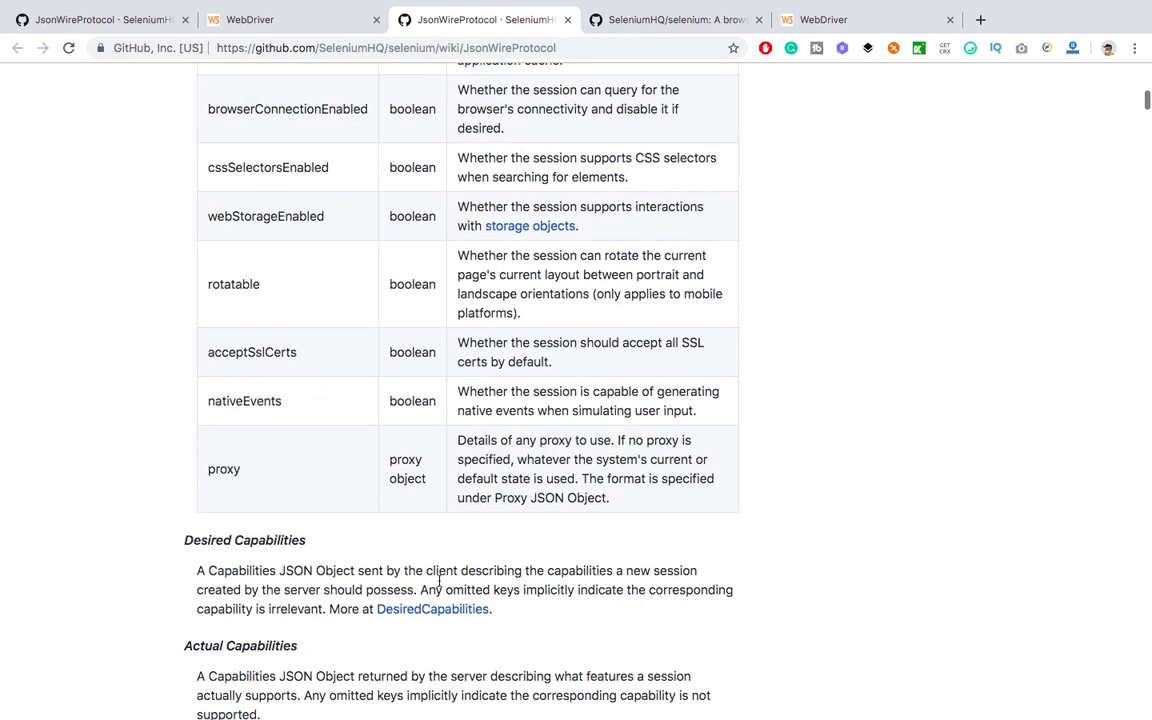
scroll(up, 3)
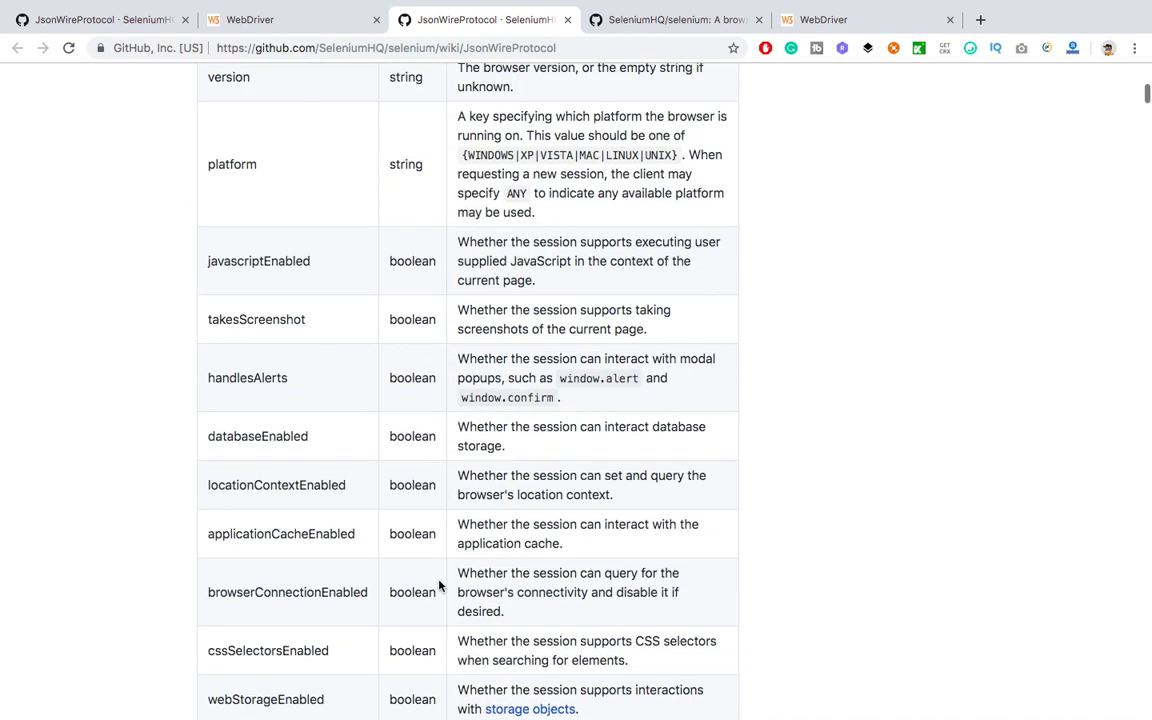
scroll(up, 3)
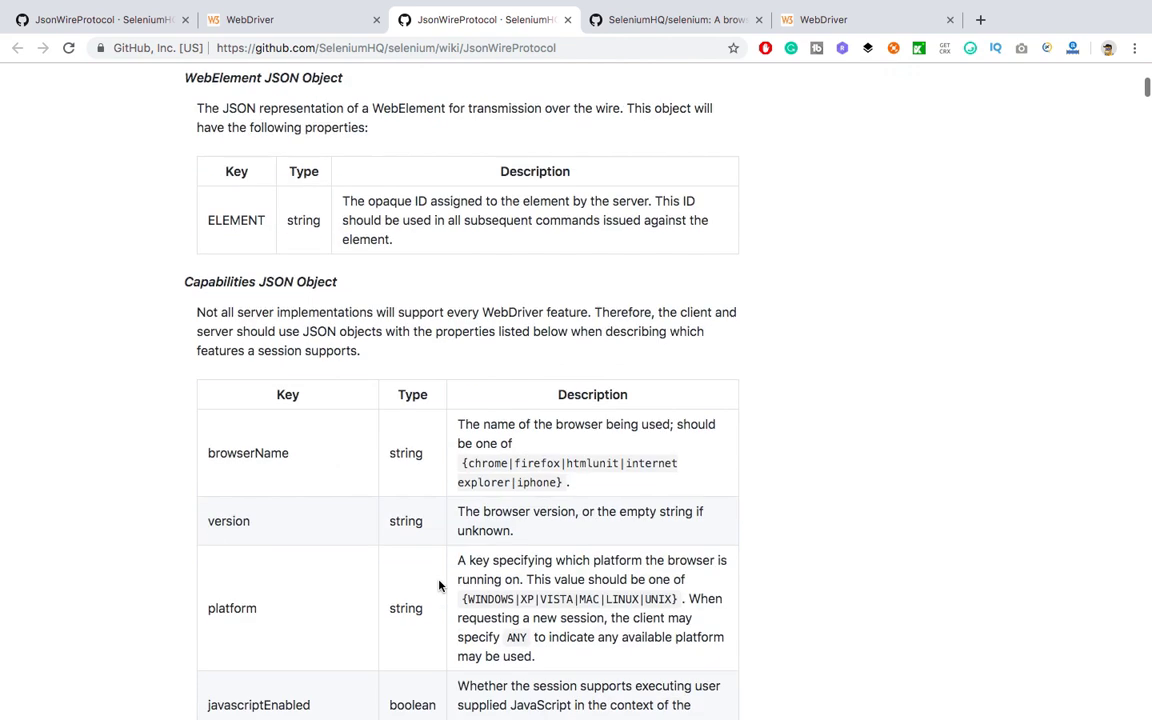
scroll(down, 3)
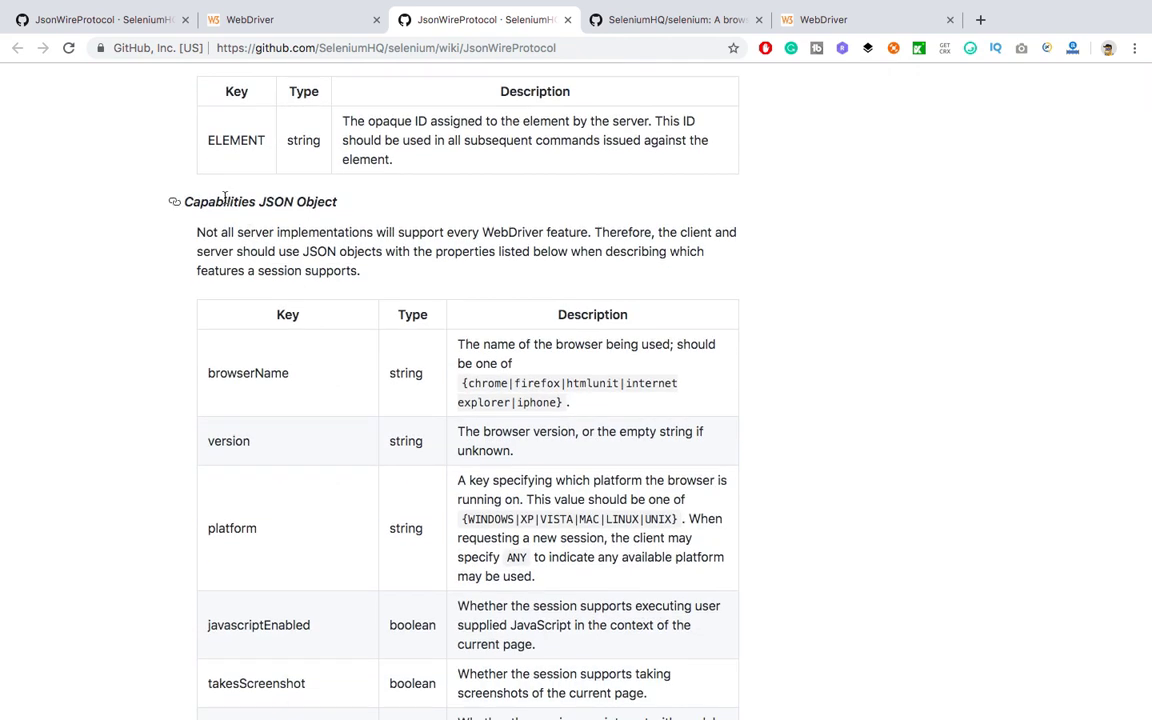
- Continue down the wiki to the Response Status Codes table
scroll(down, 3)
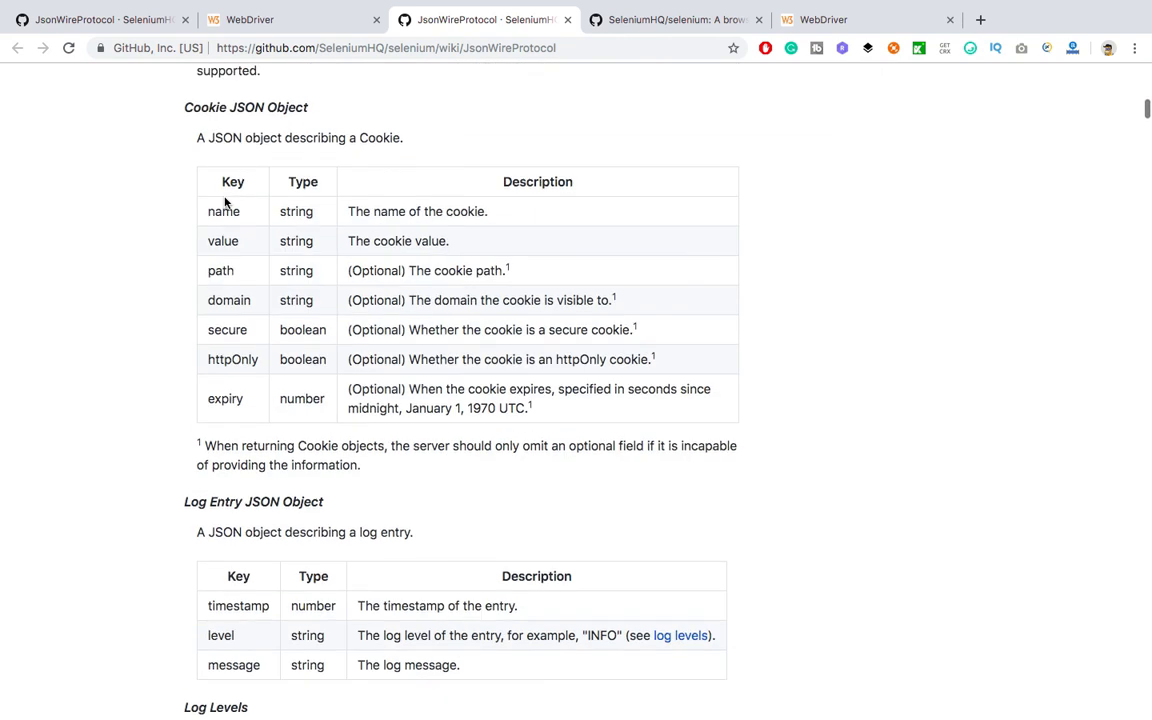
scroll(down, 3)
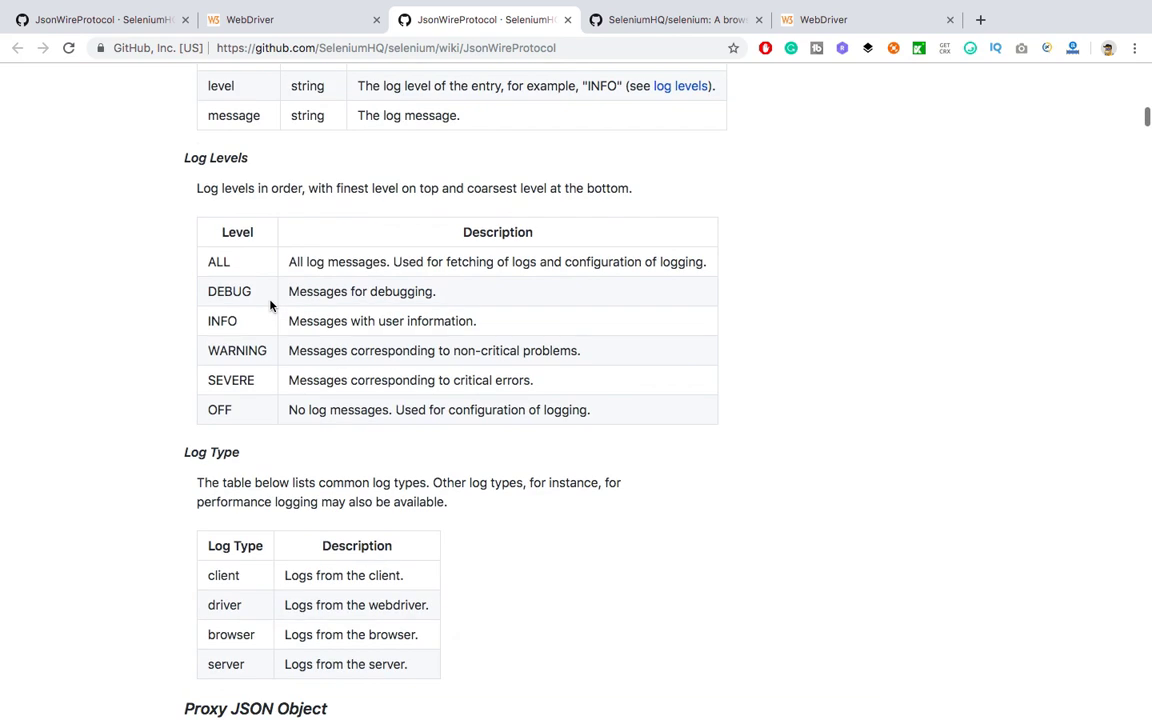
scroll(down, 3)
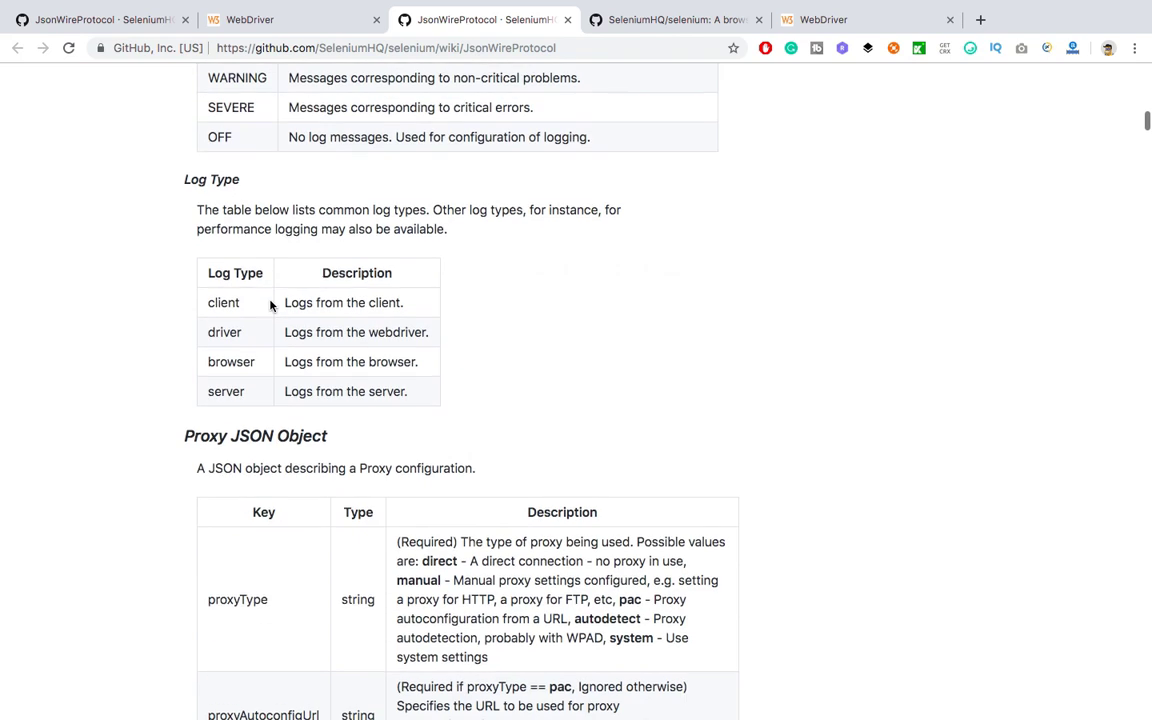
scroll(down, 3)
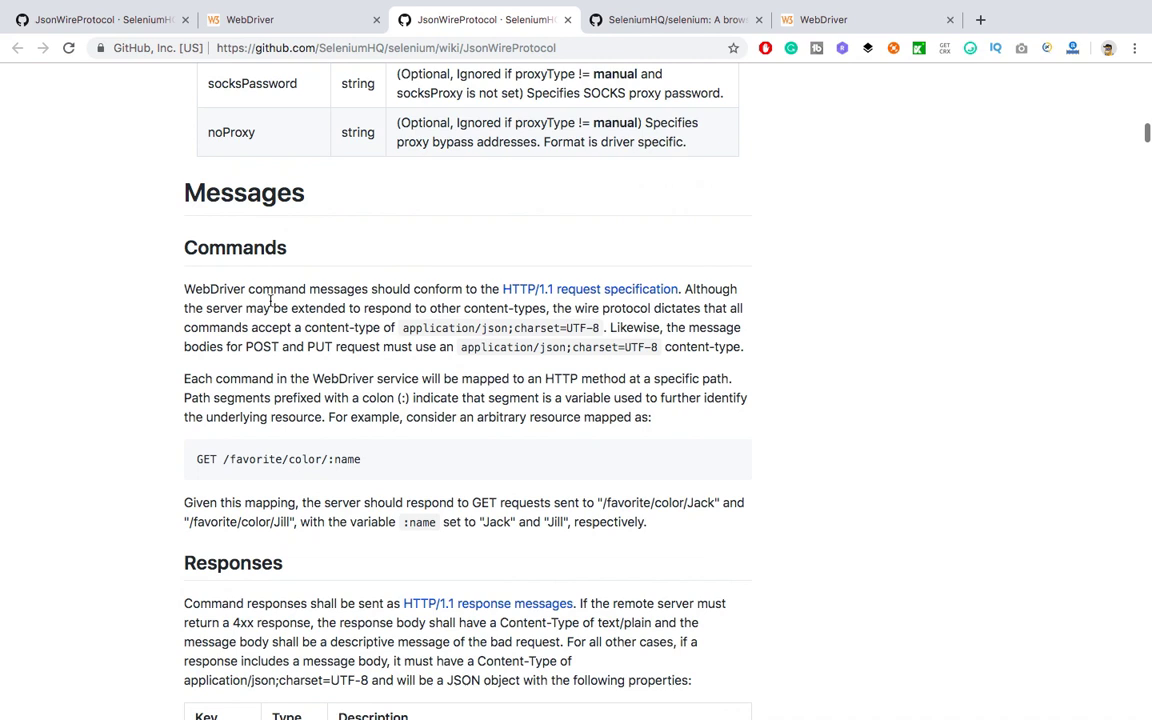
scroll(down, 3)
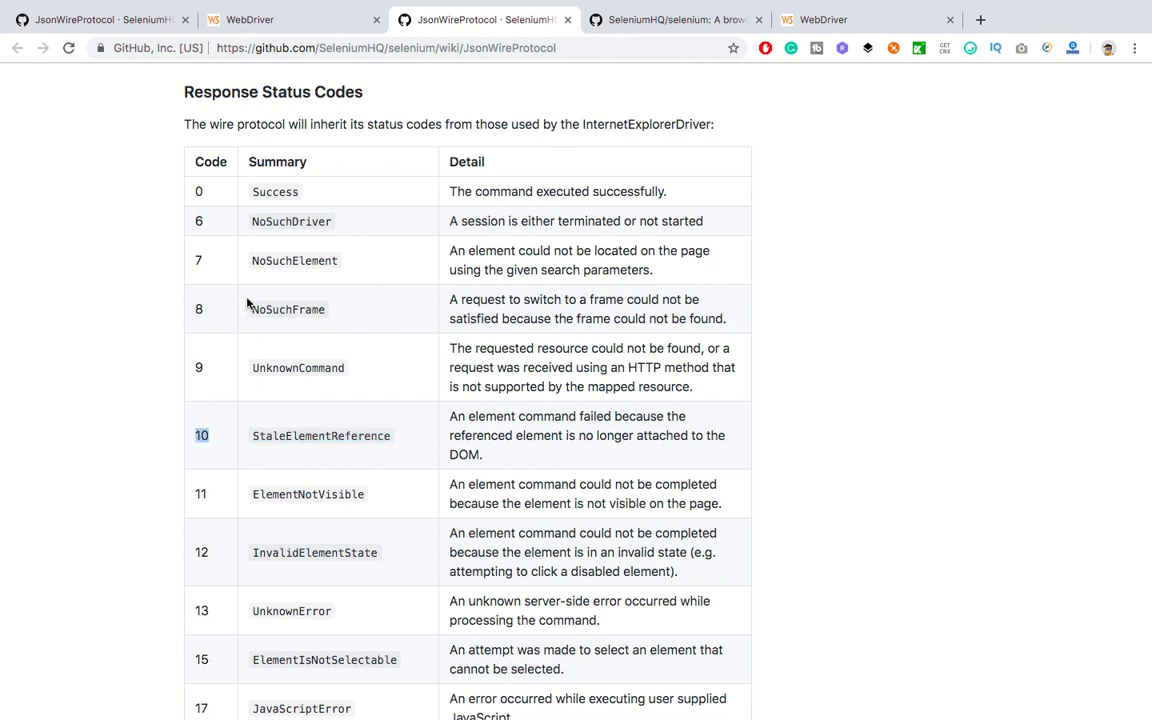
- Scroll past the remaining status codes into the Error Handling section's Failed Commands table
scroll(down, 3)
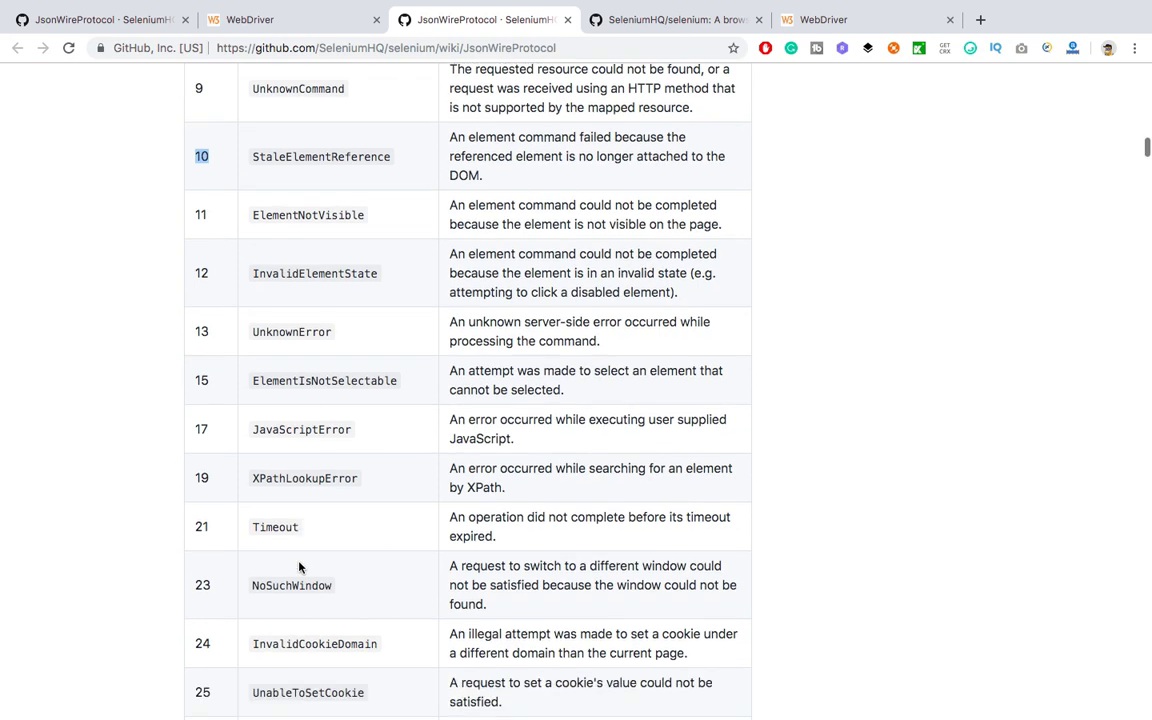
scroll(down, 3)
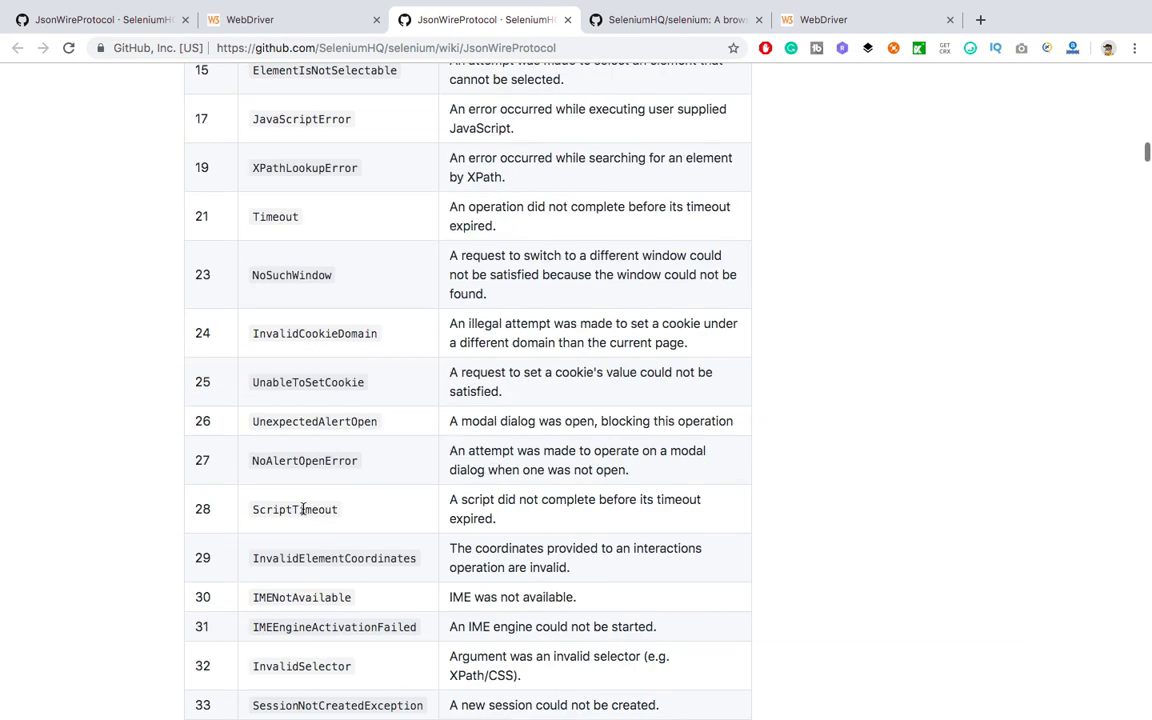
scroll(down, 3)
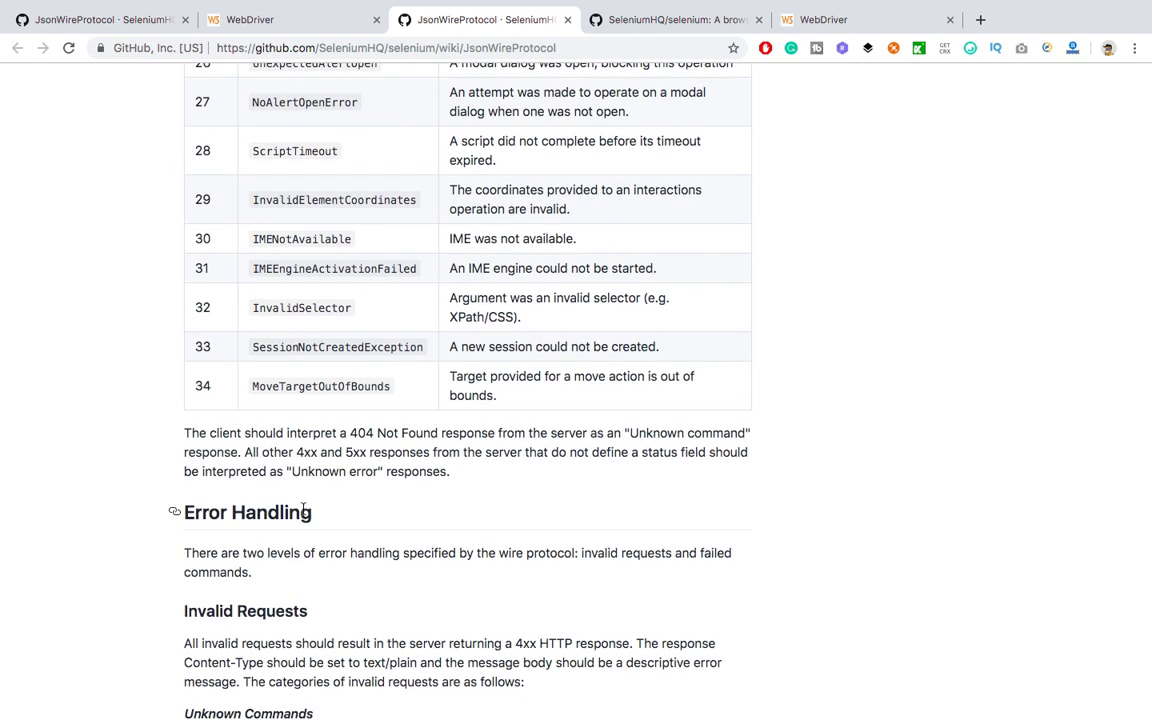
scroll(down, 3)
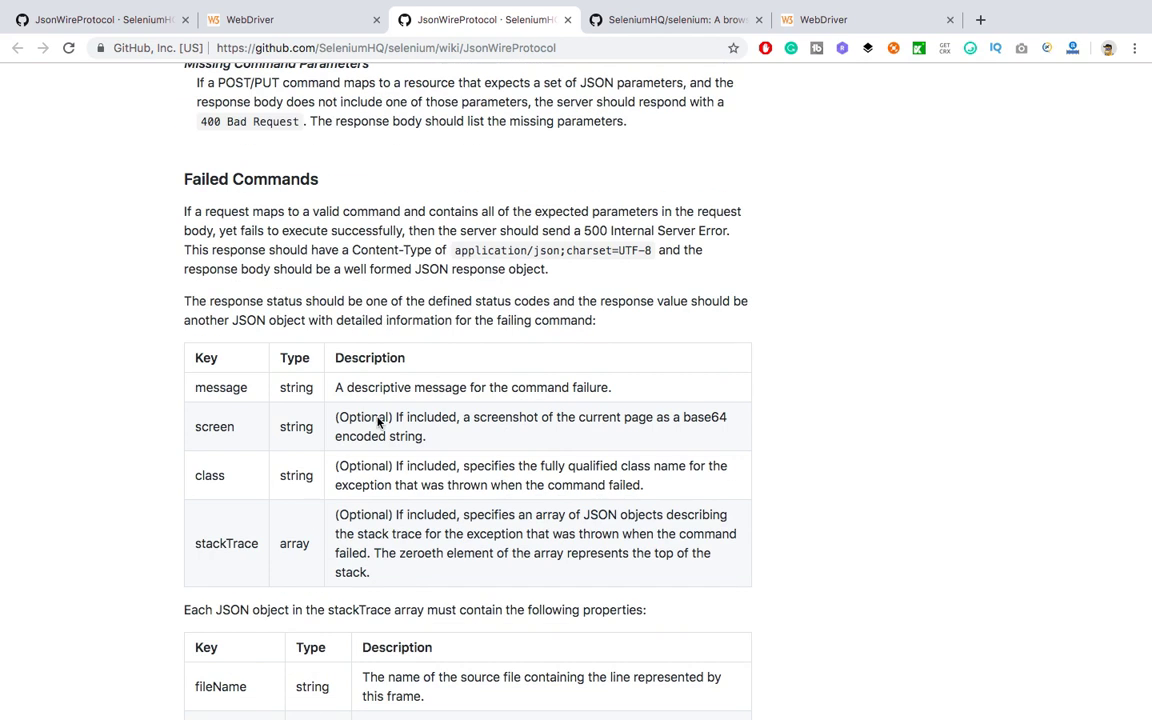
mouse_move(440, 372)
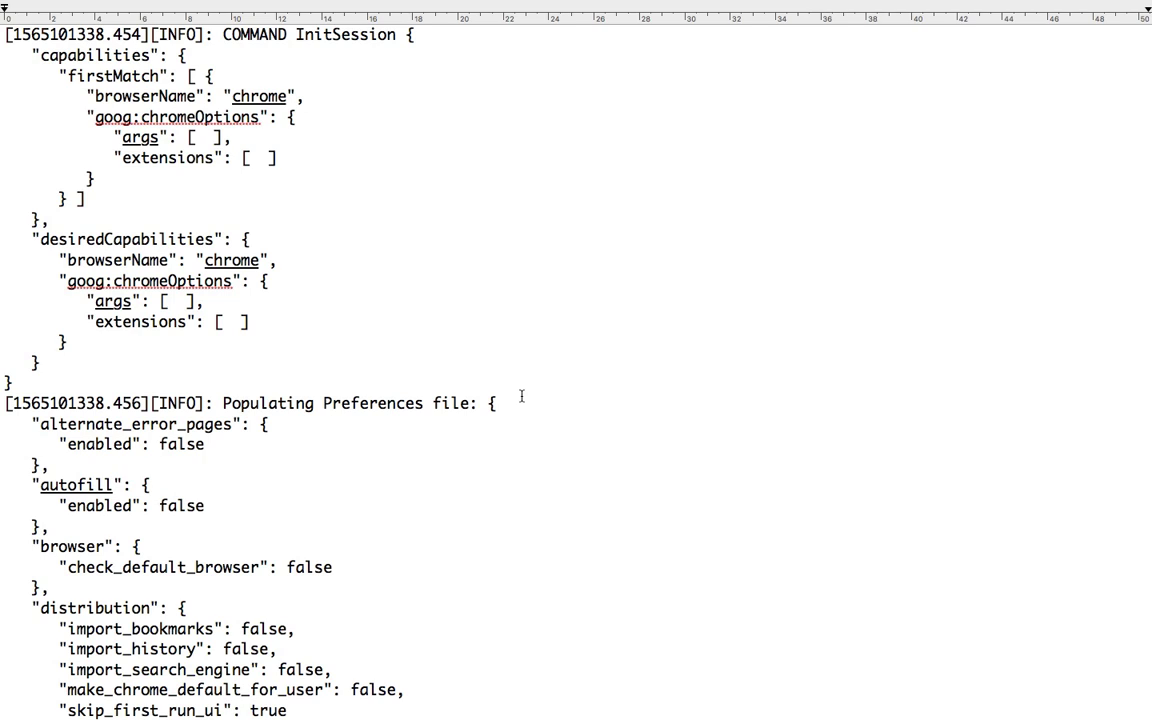
- Scroll the ChromeDriver log from InitSession through FindElement, TypeElement and the ClickElement login commands
scroll(down, 3)
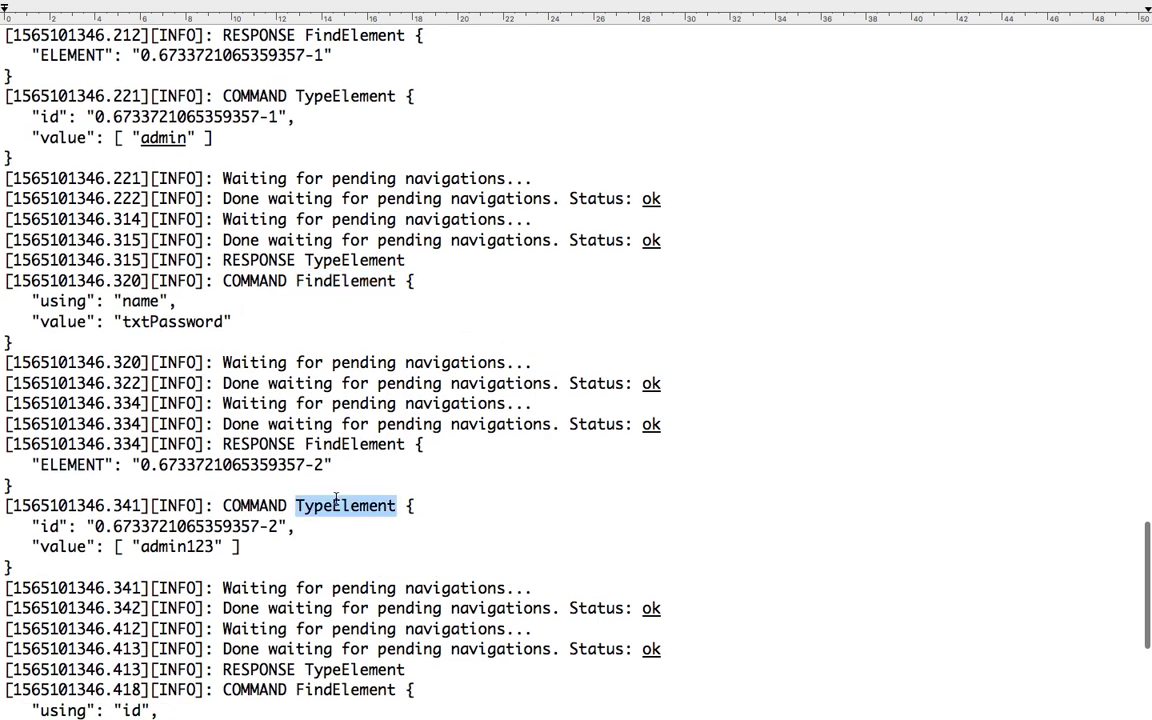
scroll(down, 3)
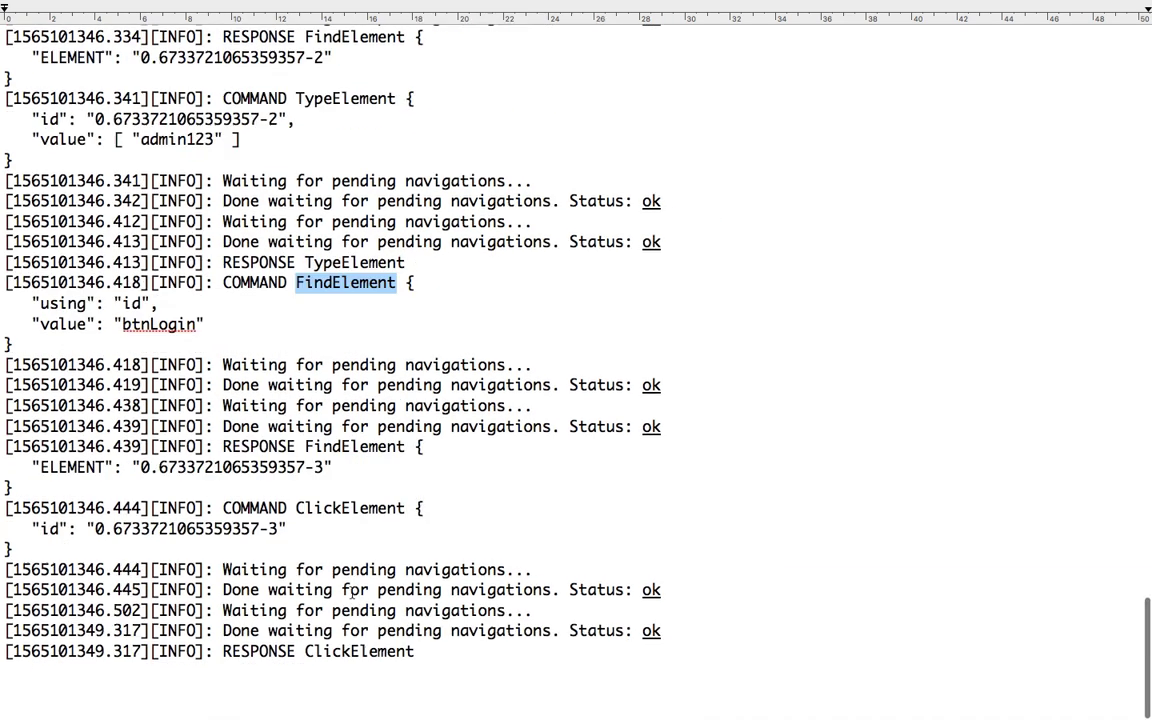